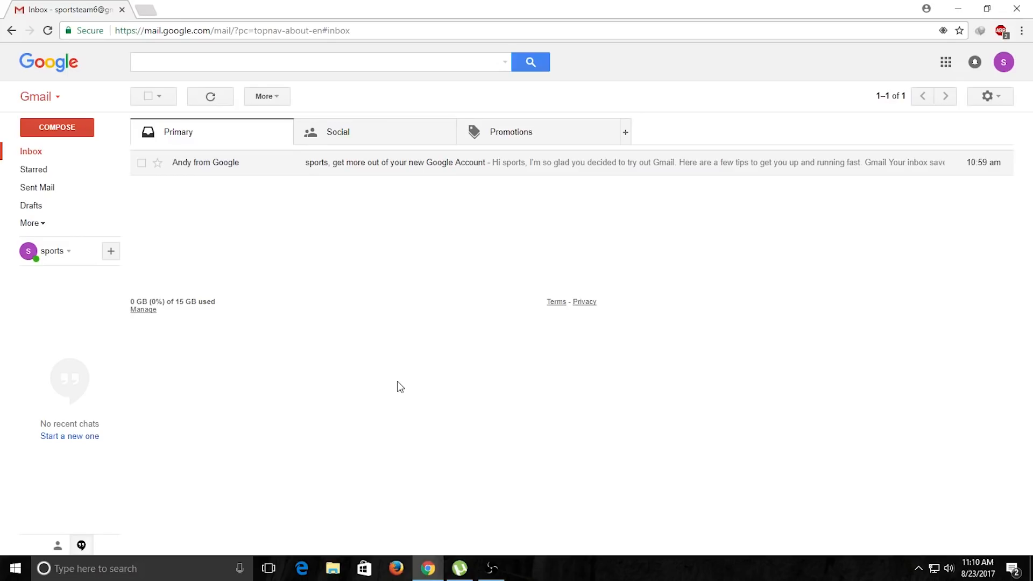
{"action": "mouse_move", "coordinate": [244, 240]}
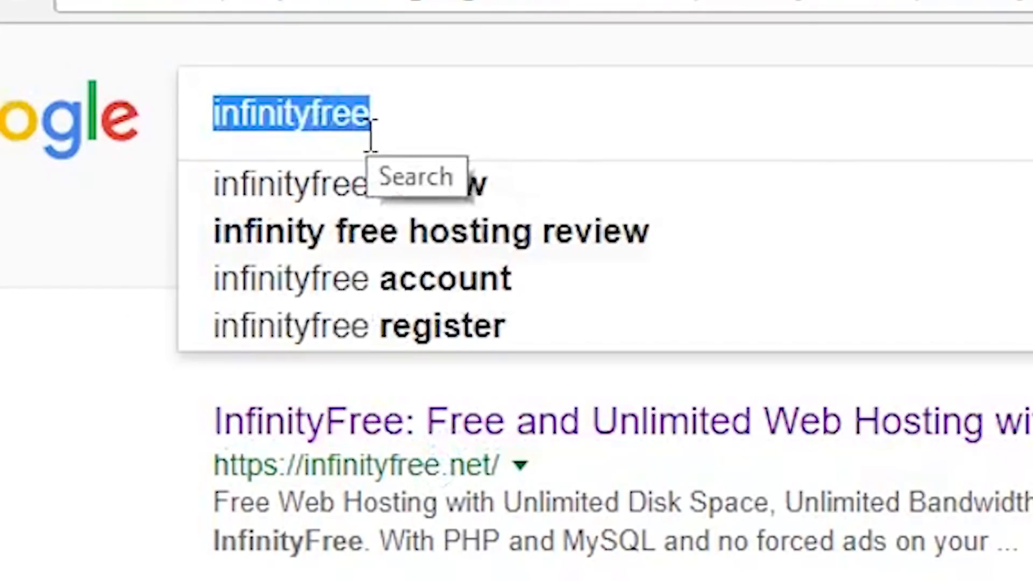
Search Google for 'freenom' by picking it from the suggestions for 'free'
{"action": "type", "text": "free"}
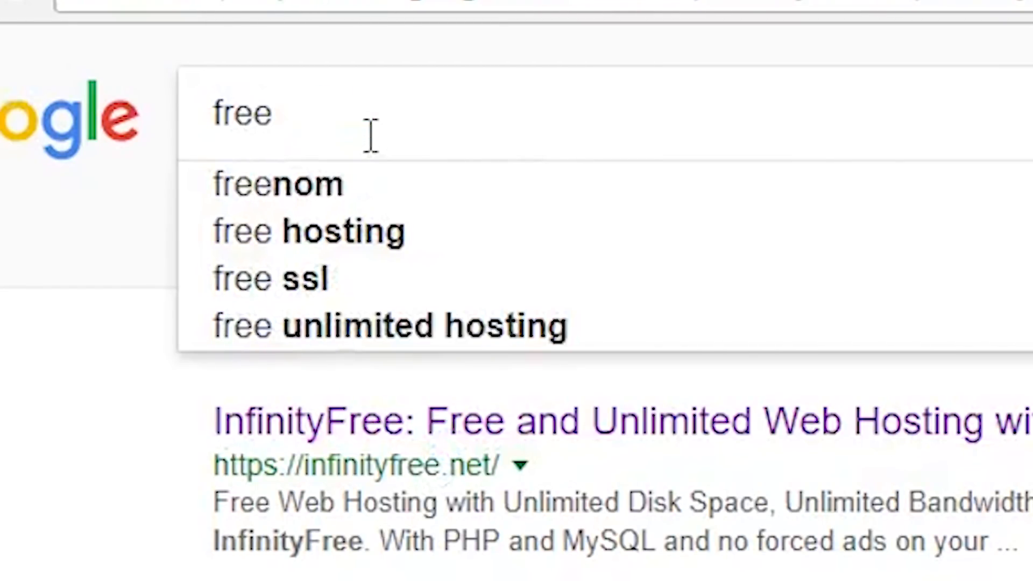
{"action": "left_click", "coordinate": [277, 182]}
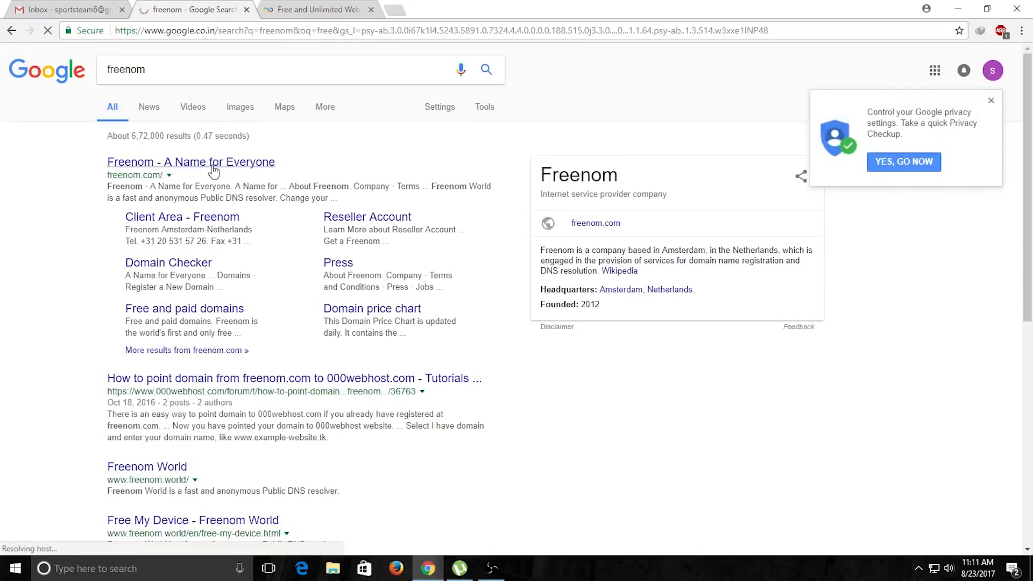
Open the Freenom site and sign in with the existing Google account
{"action": "left_click", "coordinate": [191, 162]}
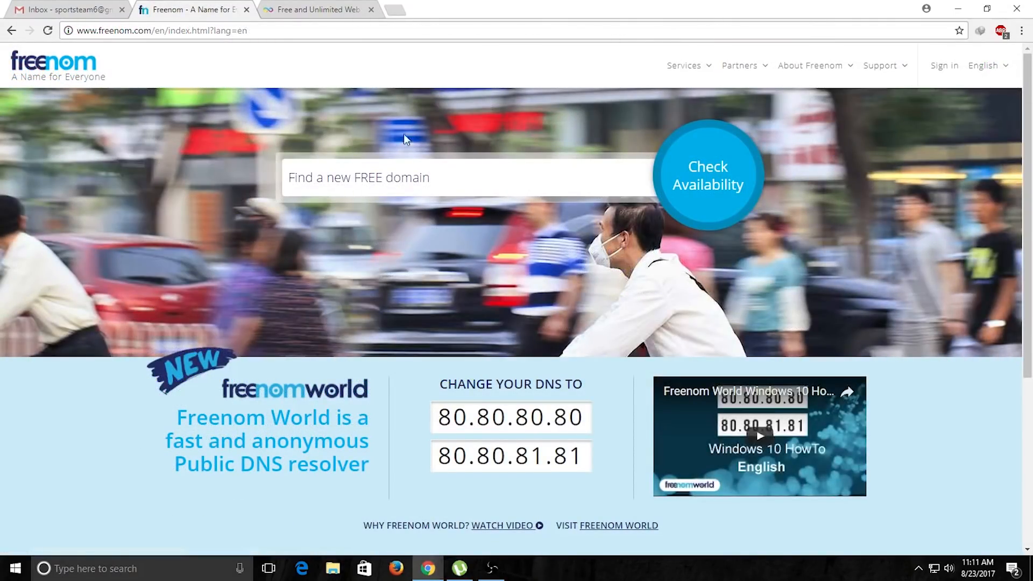
{"action": "mouse_move", "coordinate": [482, 248]}
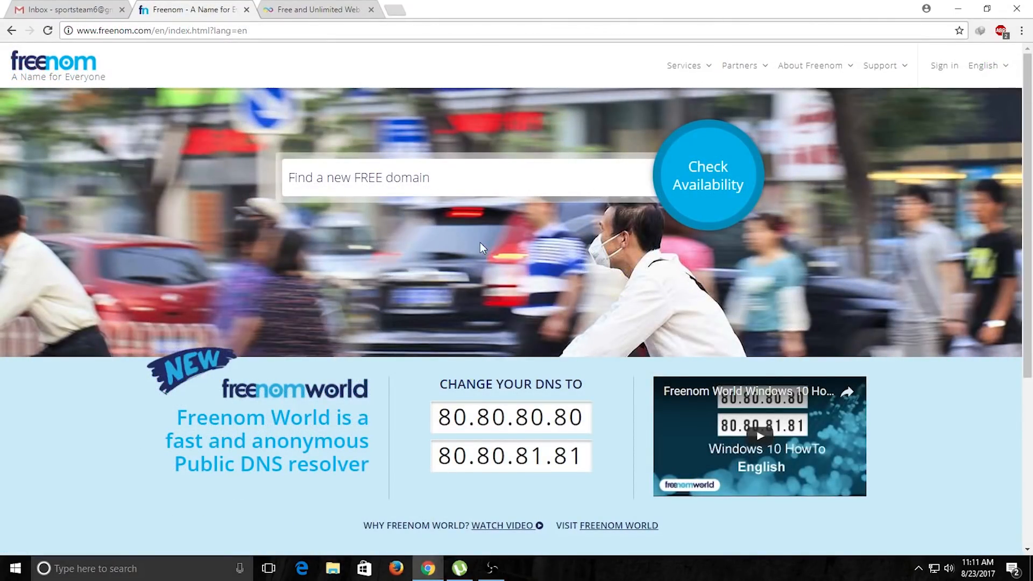
{"action": "mouse_move", "coordinate": [513, 250]}
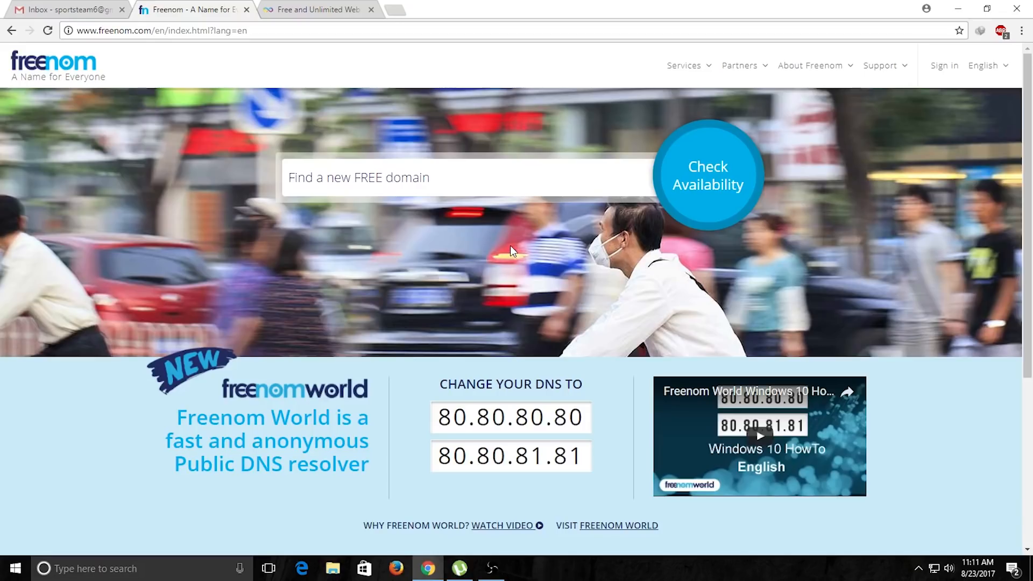
{"action": "left_click", "coordinate": [943, 65]}
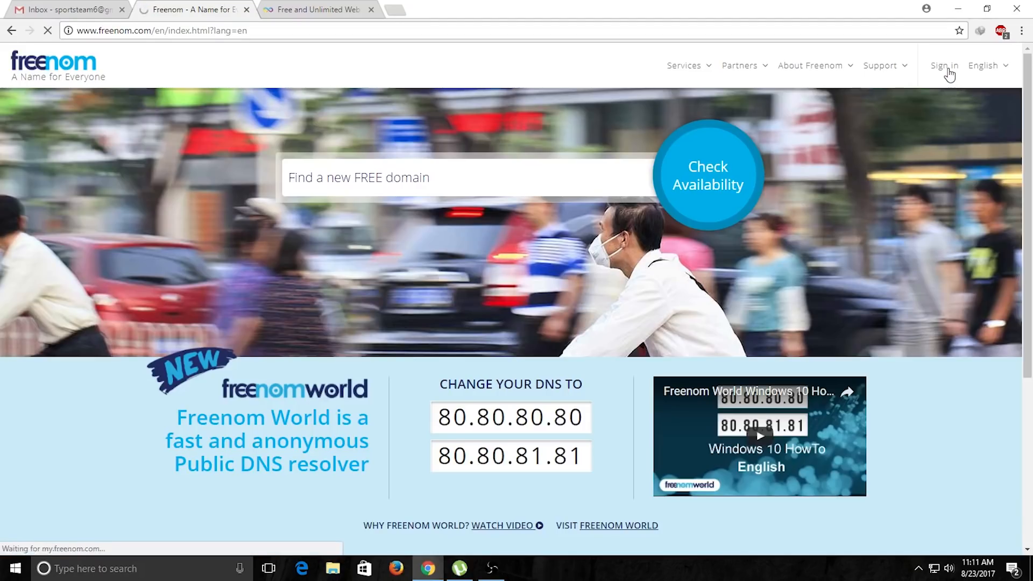
{"action": "left_click", "coordinate": [944, 65]}
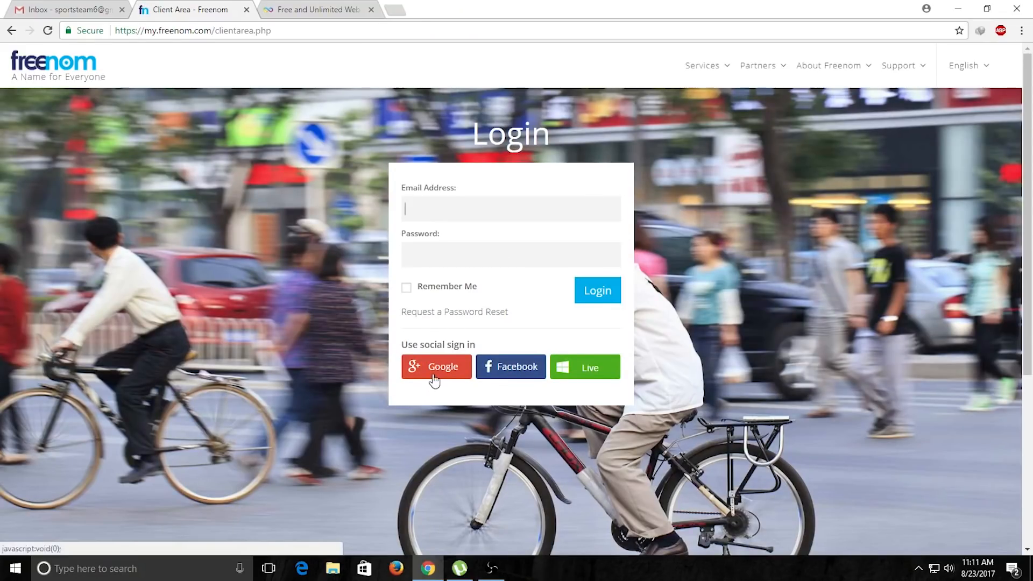
{"action": "left_click", "coordinate": [435, 367]}
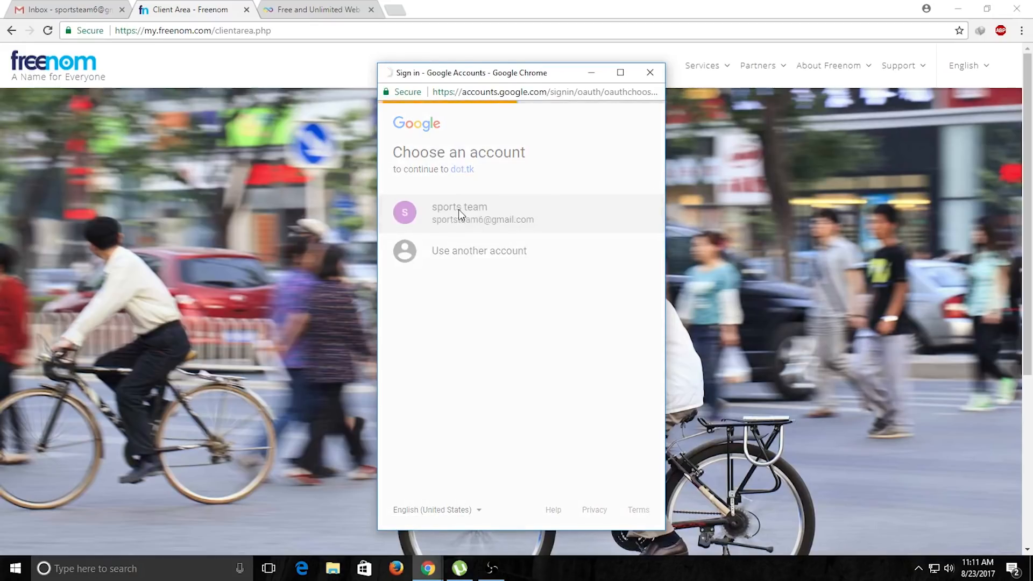
{"action": "left_click", "coordinate": [459, 213]}
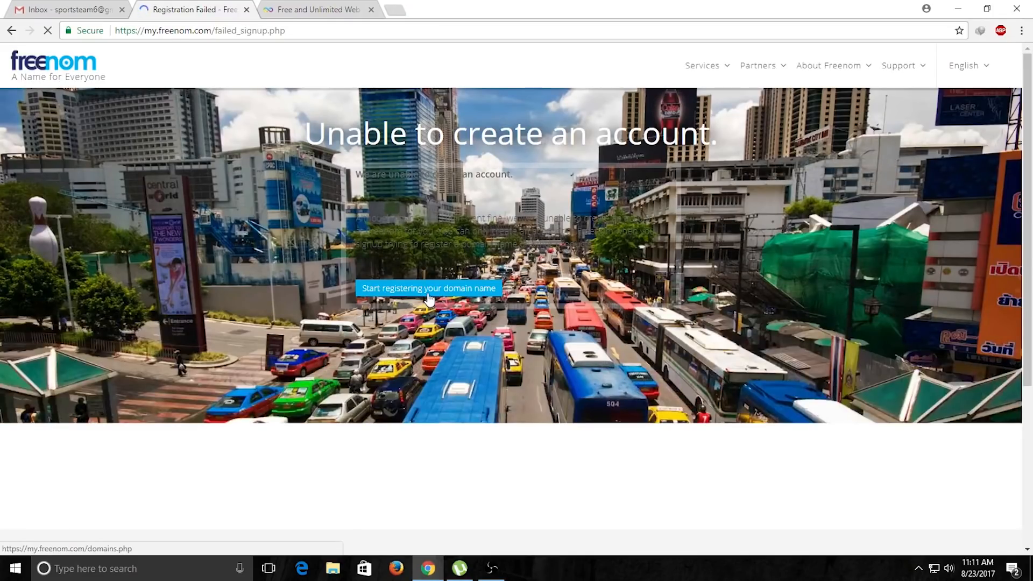
Search Freenom for 'sportsteam' and add the free sportsteam.ml domain to the cart
{"action": "left_click", "coordinate": [429, 288]}
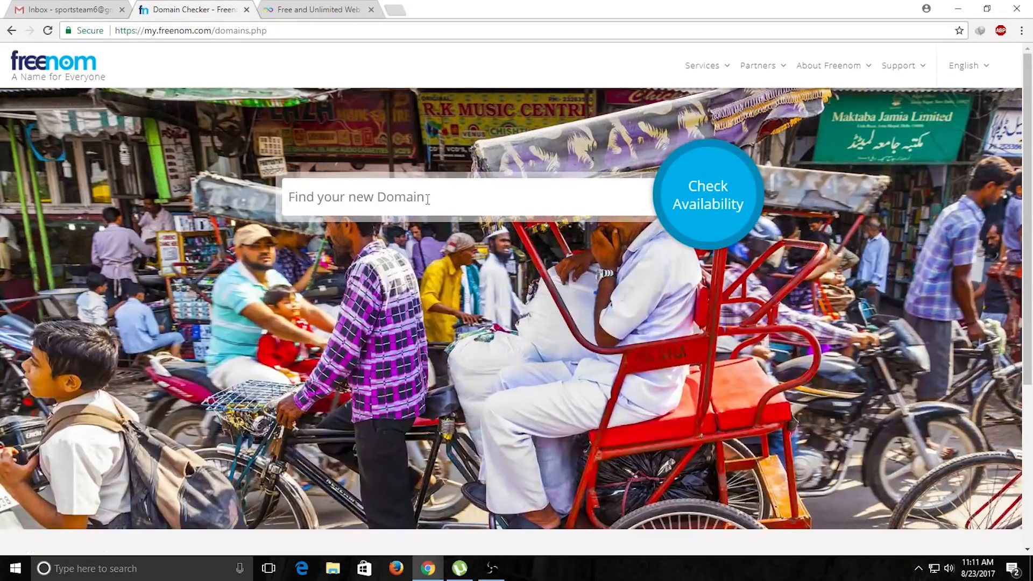
{"action": "type", "text": "sportsteam"}
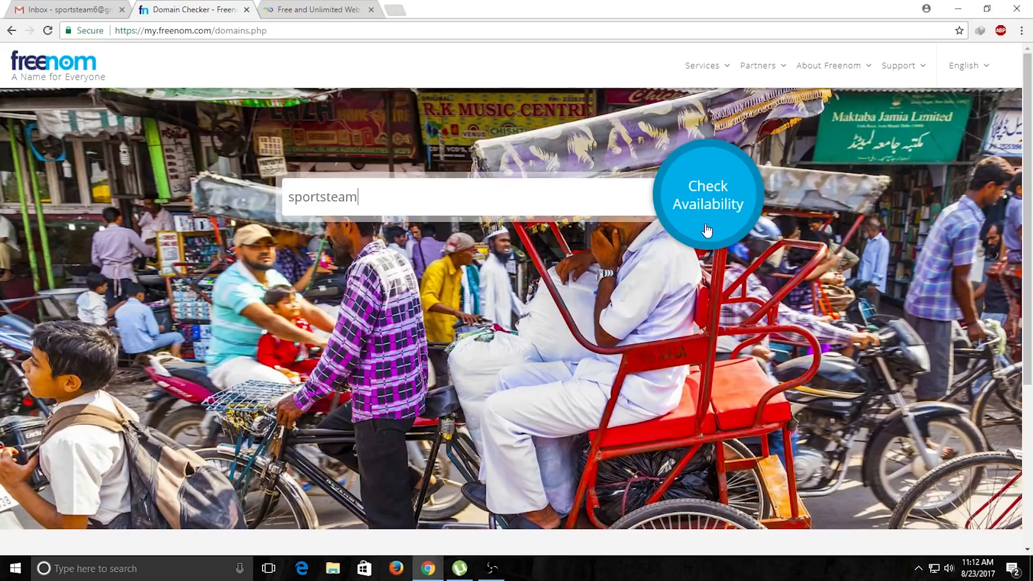
{"action": "left_click", "coordinate": [707, 194]}
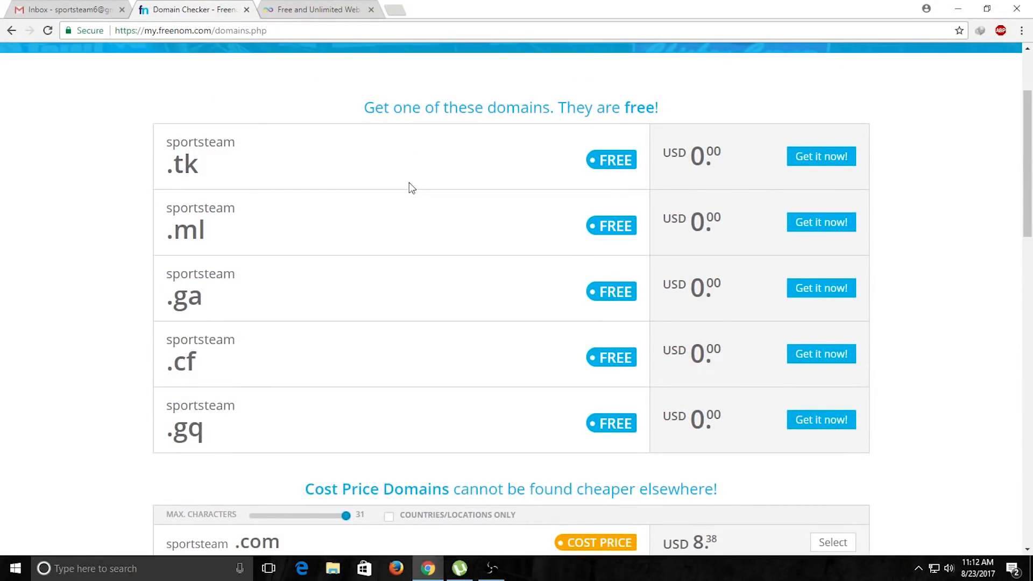
{"action": "mouse_move", "coordinate": [438, 196]}
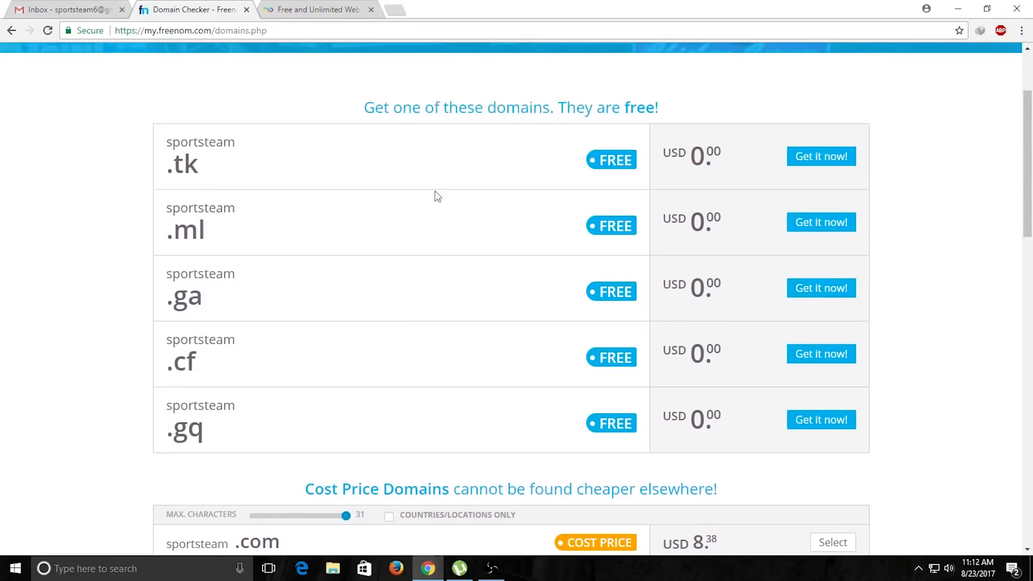
{"action": "scroll", "scroll_direction": "down", "scroll_amount": 3}
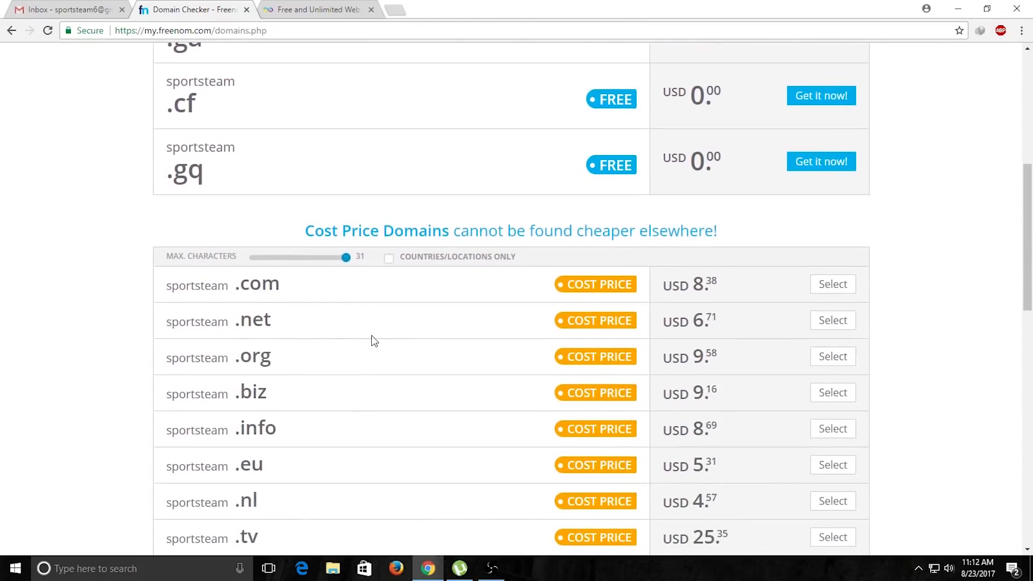
{"action": "scroll", "scroll_direction": "up", "scroll_amount": 3}
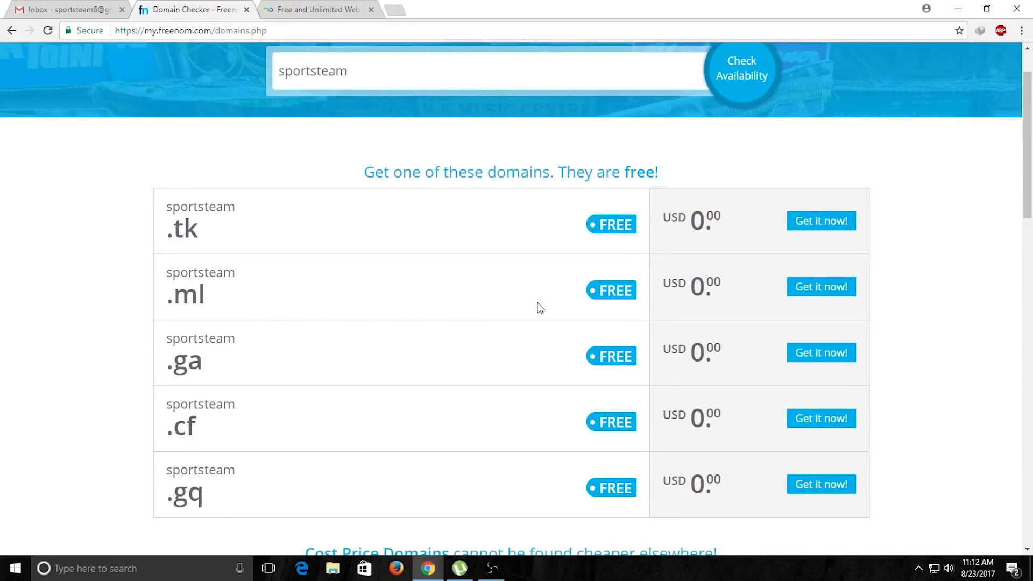
{"action": "left_click", "coordinate": [821, 287]}
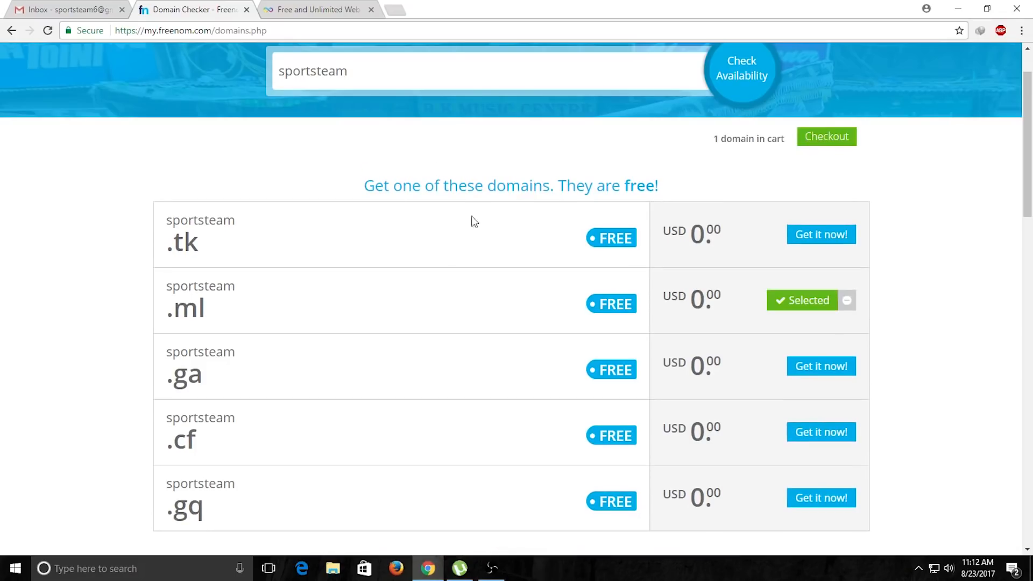
Check out sportsteam.ml with a 12 Months @ FREE period and own-DNS nameservers
{"action": "left_click", "coordinate": [826, 136]}
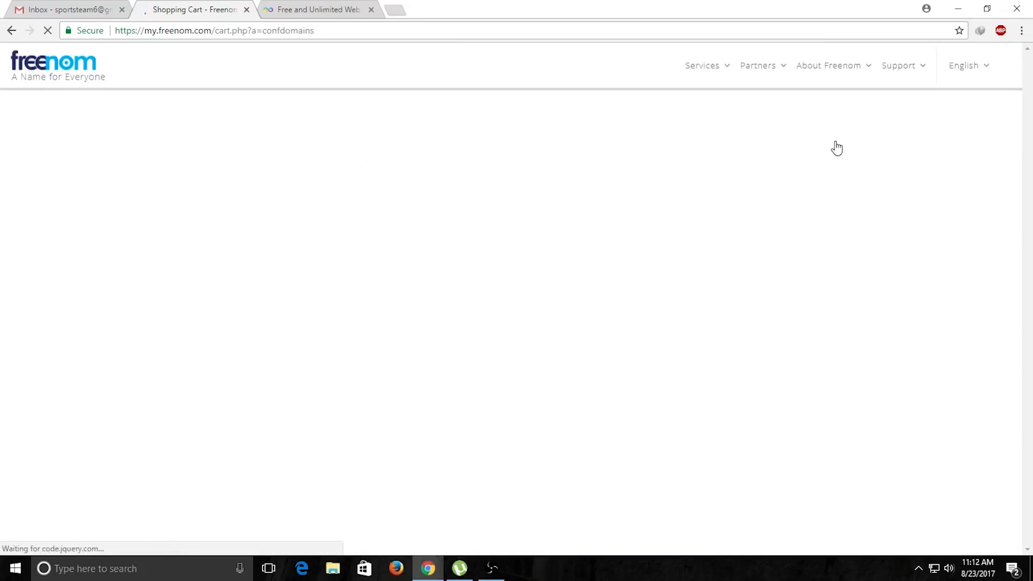
{"action": "left_click", "coordinate": [814, 259]}
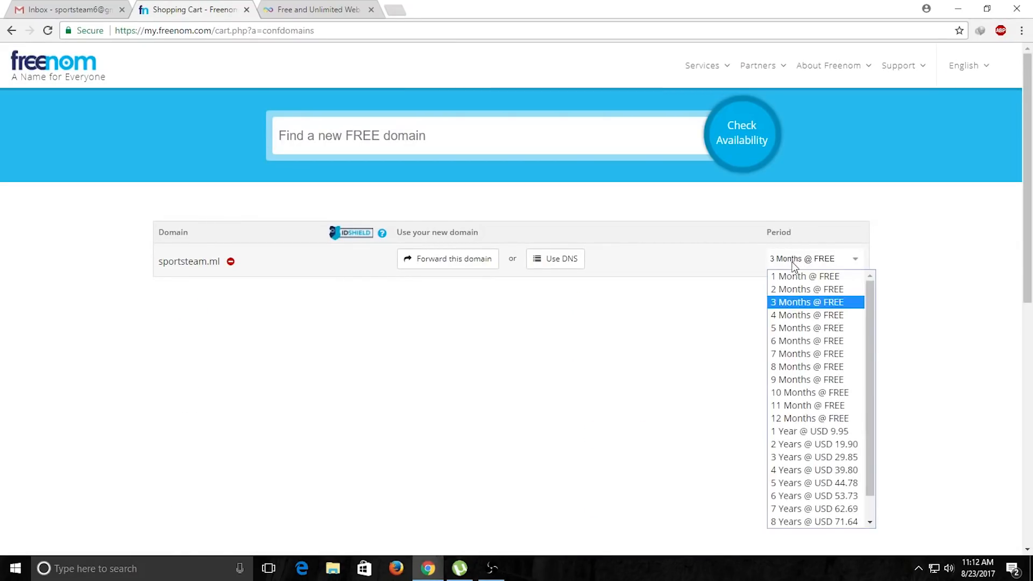
{"action": "mouse_move", "coordinate": [789, 425]}
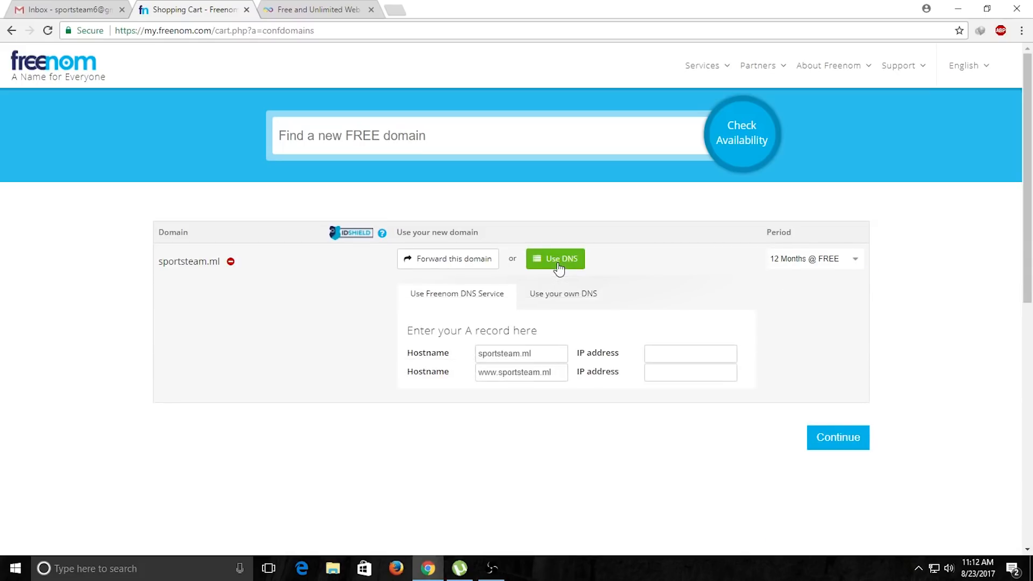
{"action": "mouse_move", "coordinate": [551, 301]}
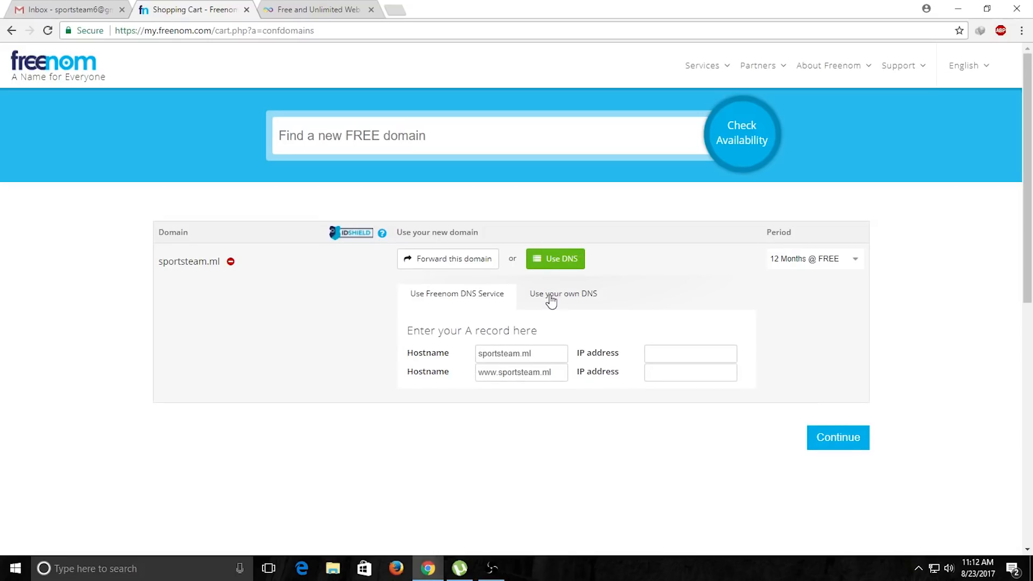
{"action": "left_click", "coordinate": [563, 294]}
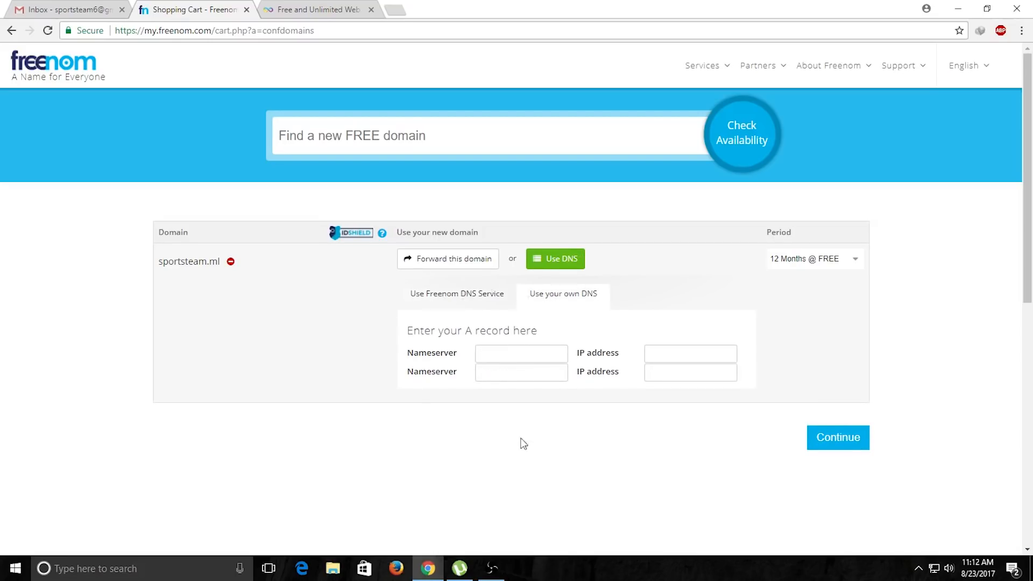
{"action": "mouse_move", "coordinate": [502, 402]}
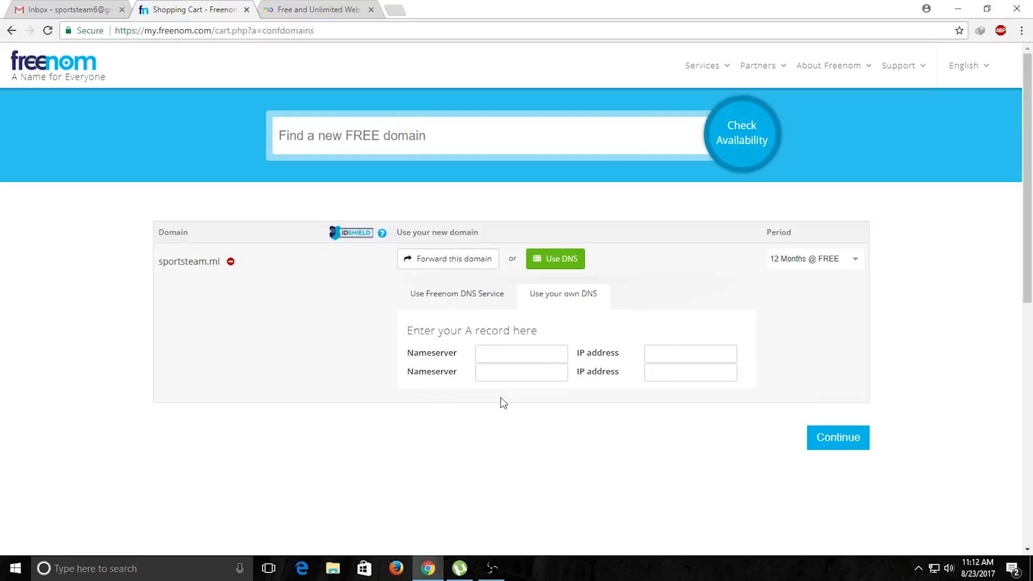
{"action": "mouse_move", "coordinate": [438, 359]}
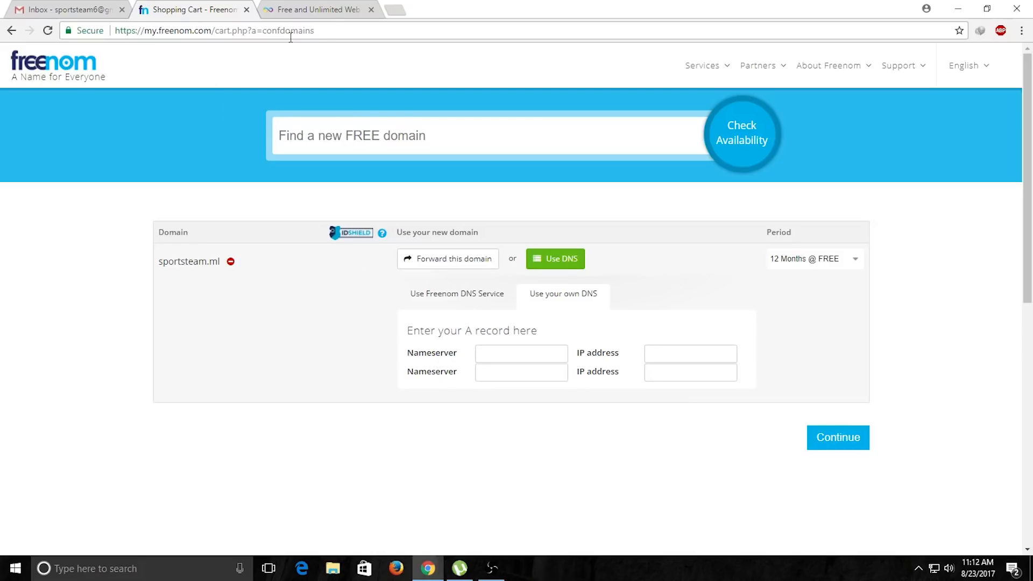
Submit the InfinityFree sign-up form after solving the I'm not a robot captcha
{"action": "left_click", "coordinate": [324, 10]}
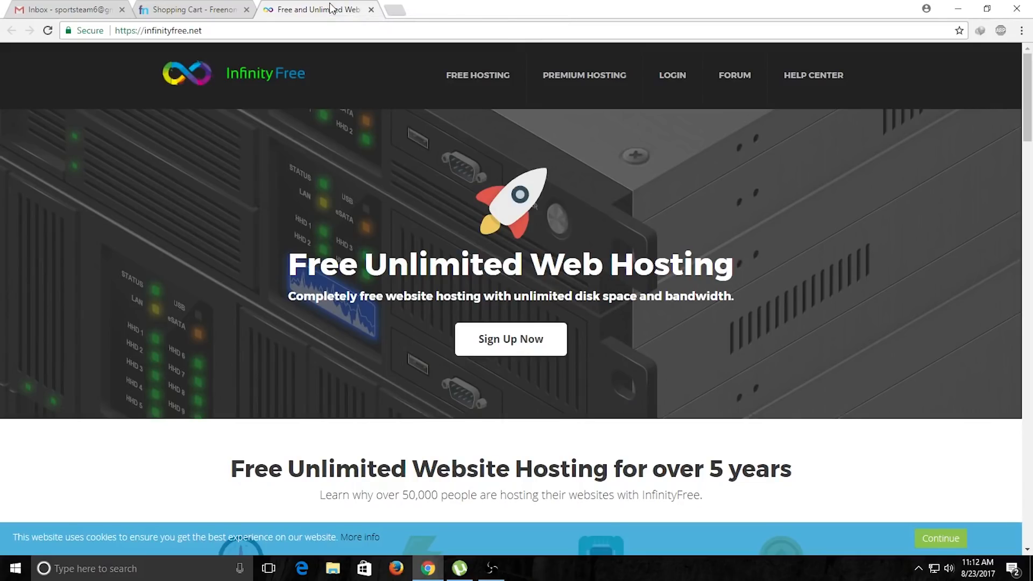
{"action": "mouse_move", "coordinate": [664, 325]}
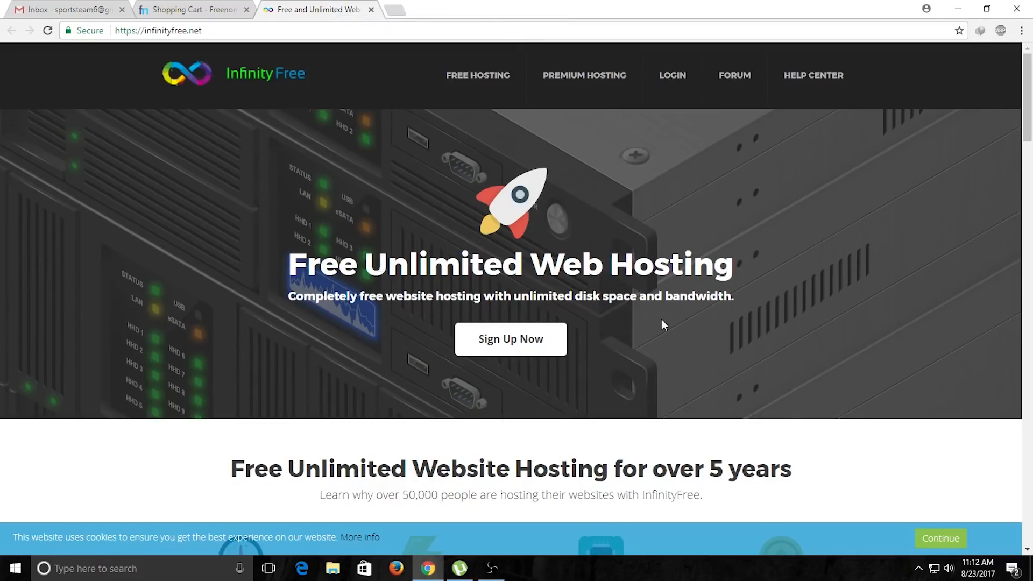
{"action": "mouse_move", "coordinate": [505, 352]}
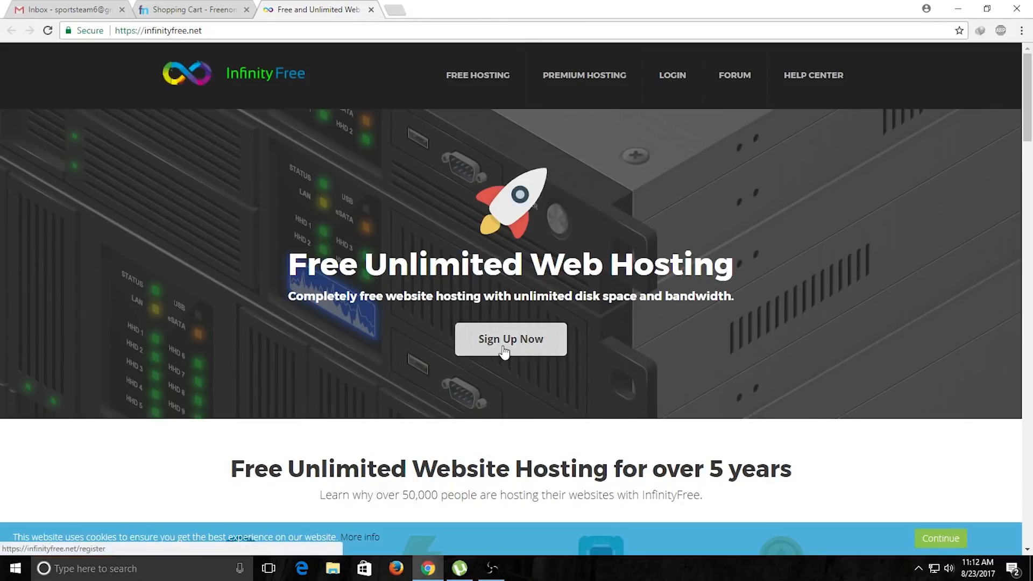
{"action": "left_click", "coordinate": [510, 339]}
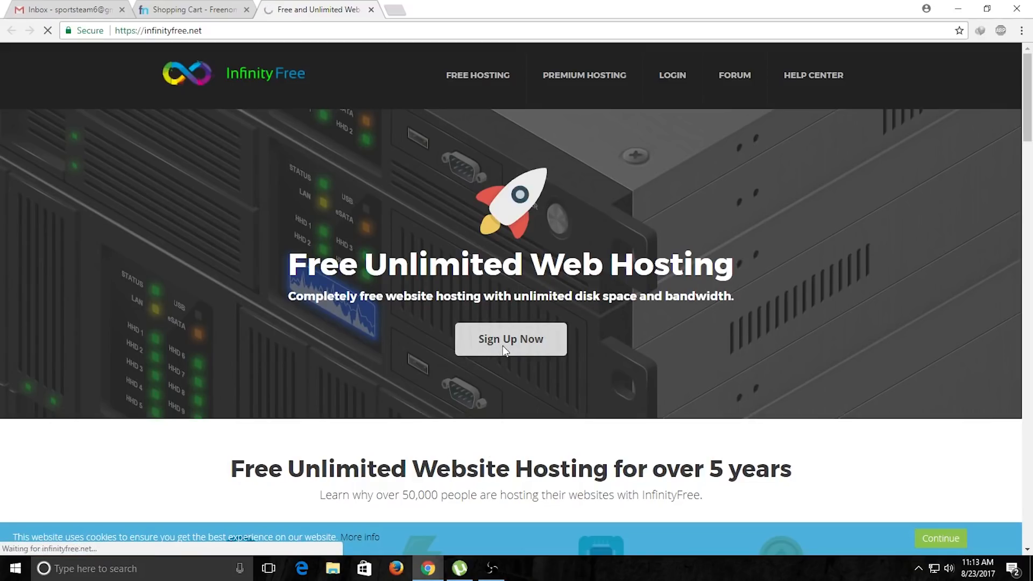
{"action": "left_click", "coordinate": [510, 339]}
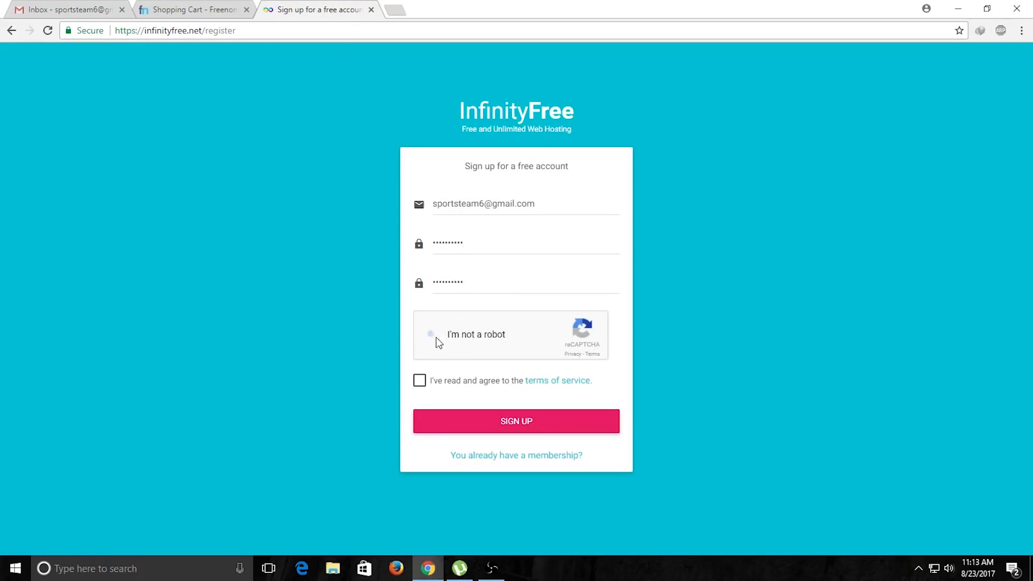
{"action": "left_click", "coordinate": [430, 334]}
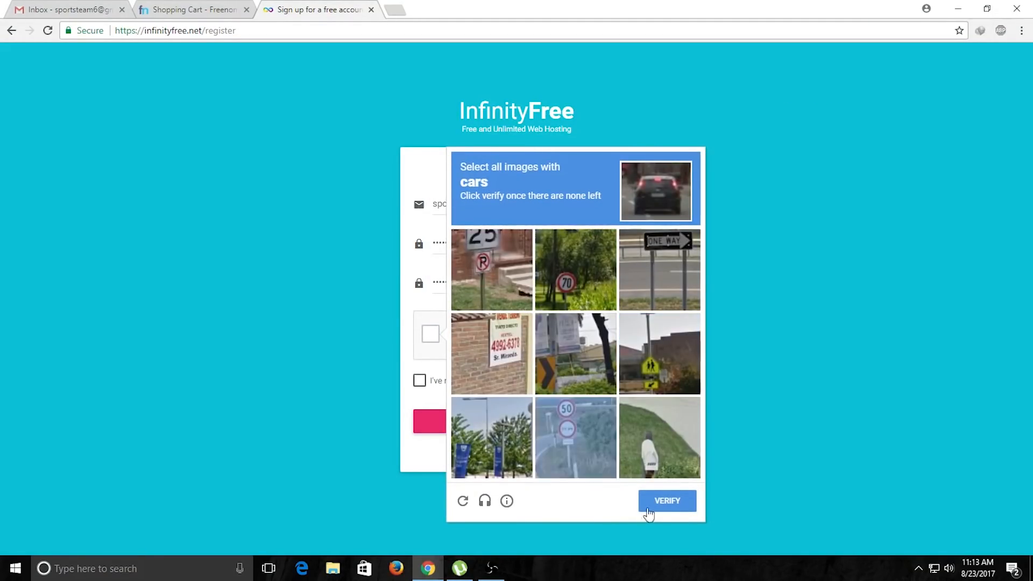
{"action": "left_click", "coordinate": [667, 501]}
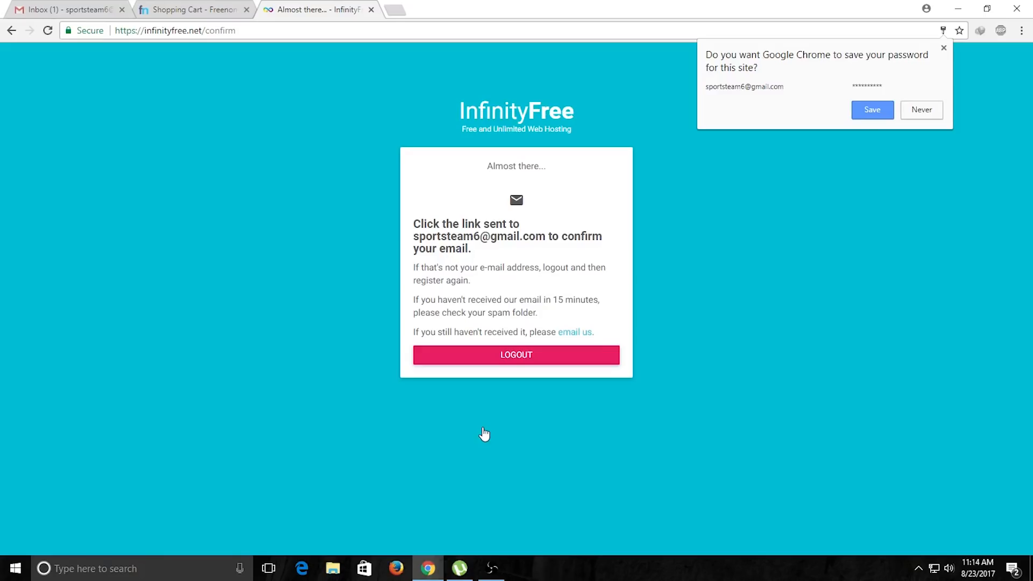
{"action": "mouse_move", "coordinate": [370, 10]}
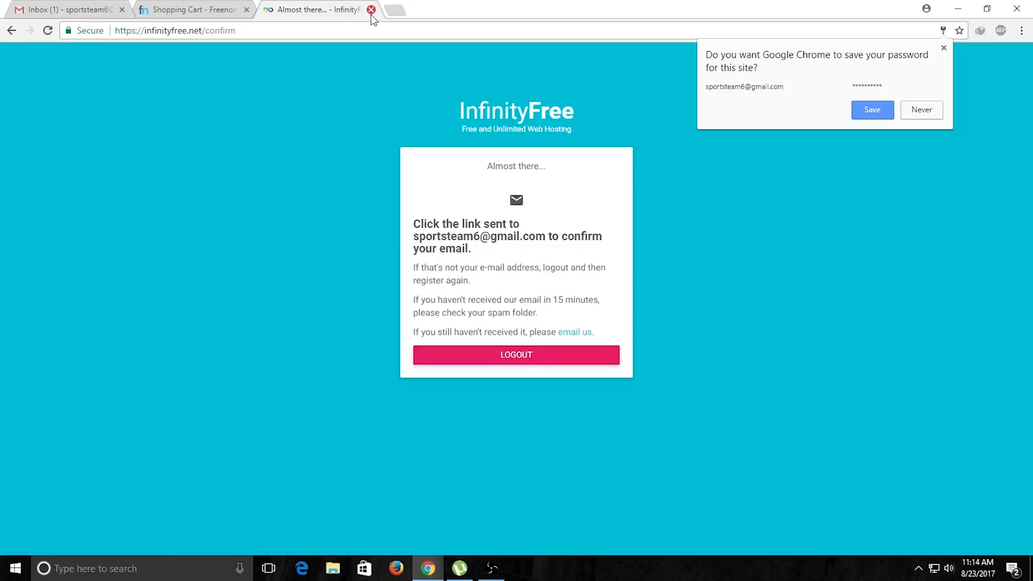
Close the waiting page and use the Gmail link to confirm the InfinityFree address
{"action": "left_click", "coordinate": [371, 10]}
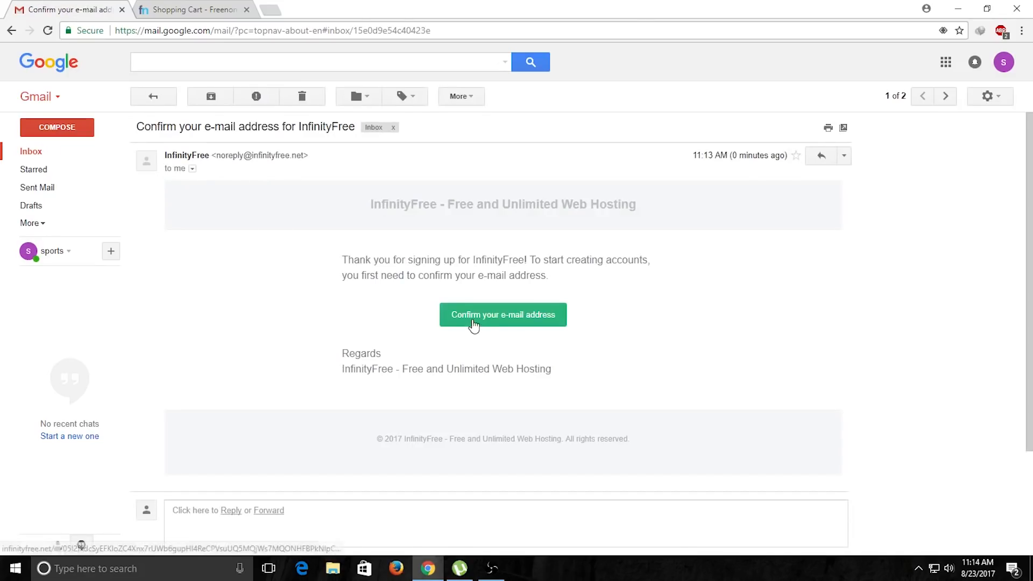
{"action": "left_click", "coordinate": [503, 315]}
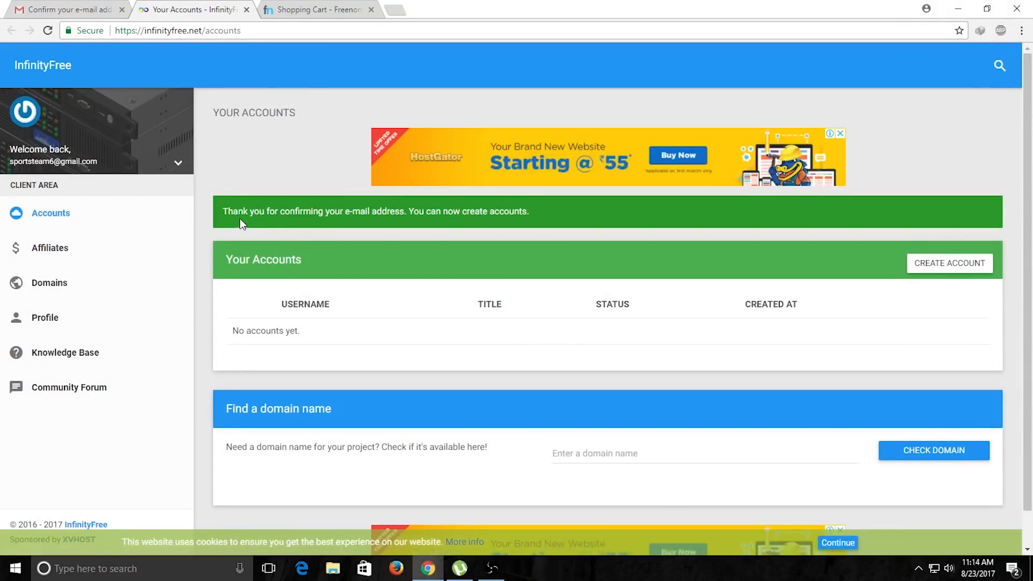
{"action": "mouse_move", "coordinate": [448, 222]}
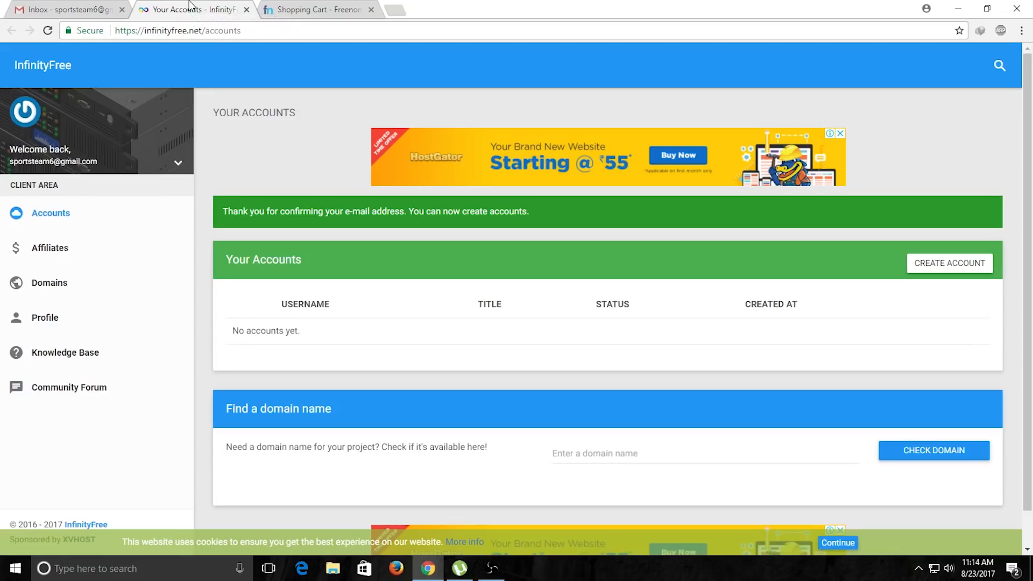
{"action": "mouse_move", "coordinate": [943, 271]}
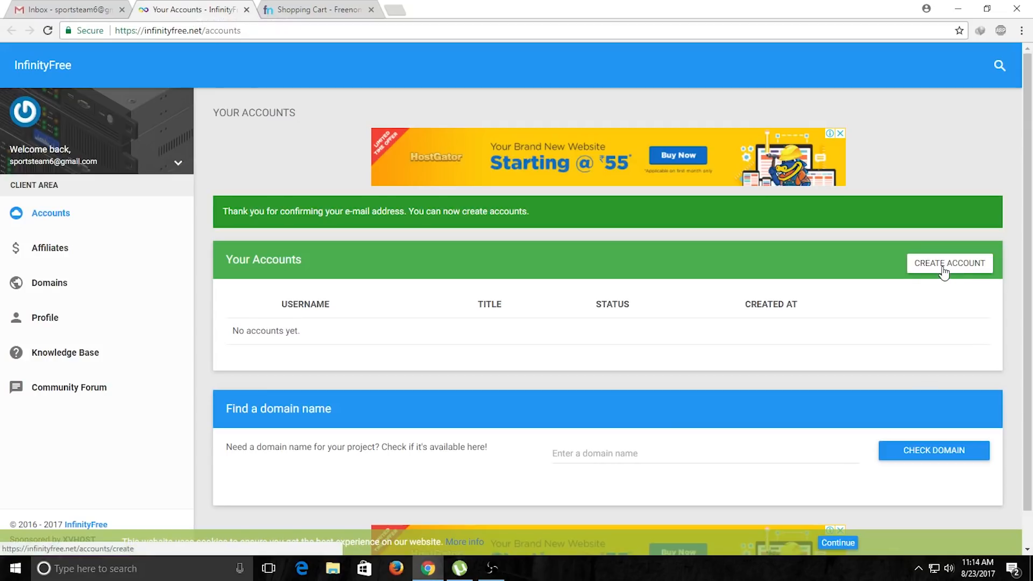
Start a new hosting account using sportsteam.ml as own domain, then copy ns1.byet.org
{"action": "left_click", "coordinate": [949, 263]}
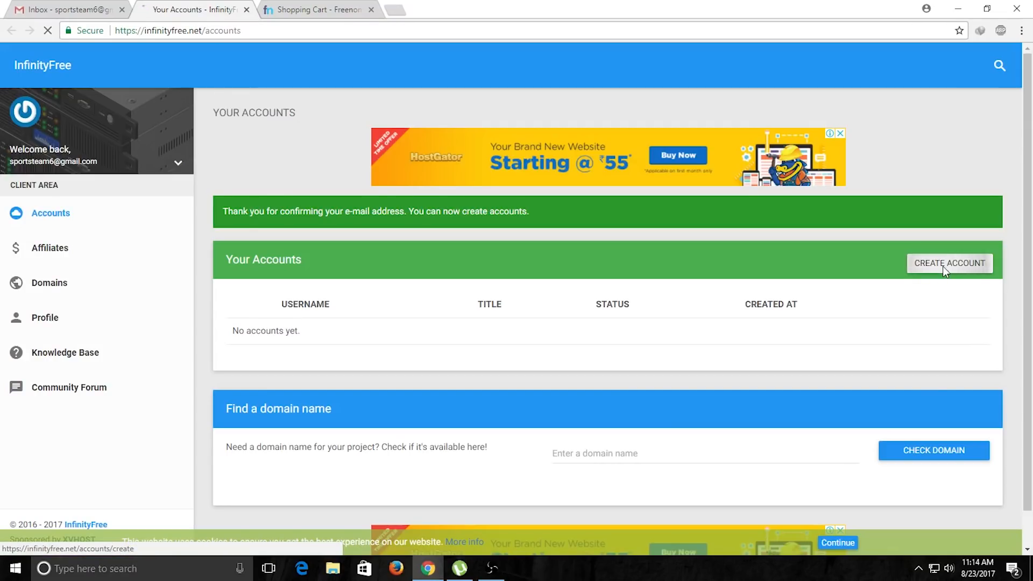
{"action": "left_click", "coordinate": [949, 263]}
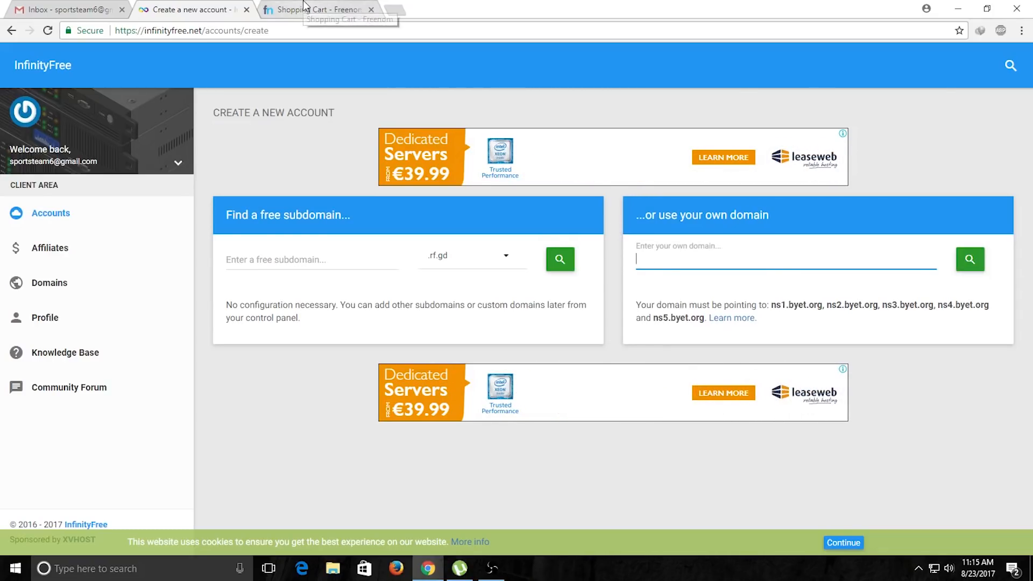
{"action": "left_click", "coordinate": [321, 9]}
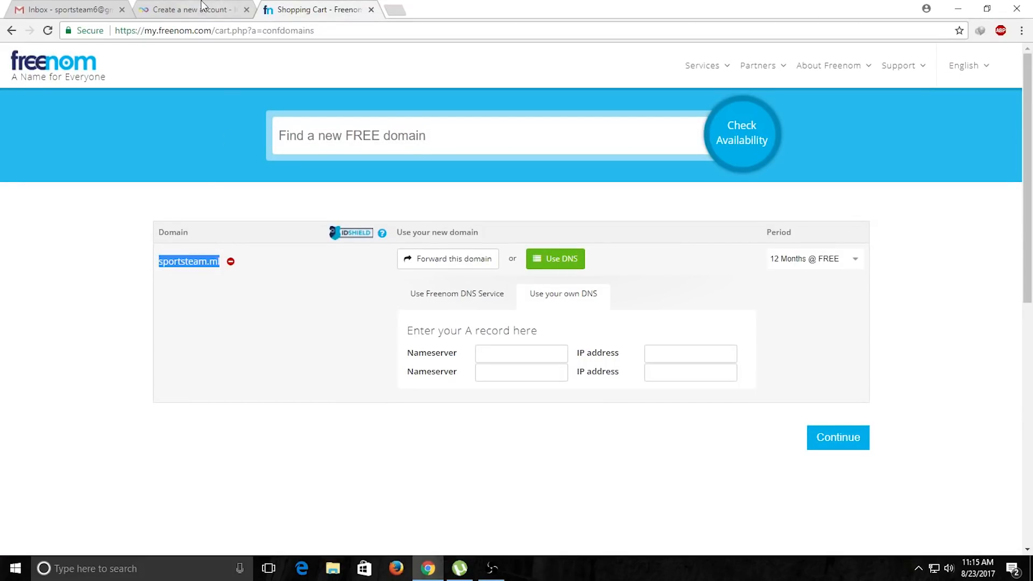
{"action": "left_click", "coordinate": [194, 9]}
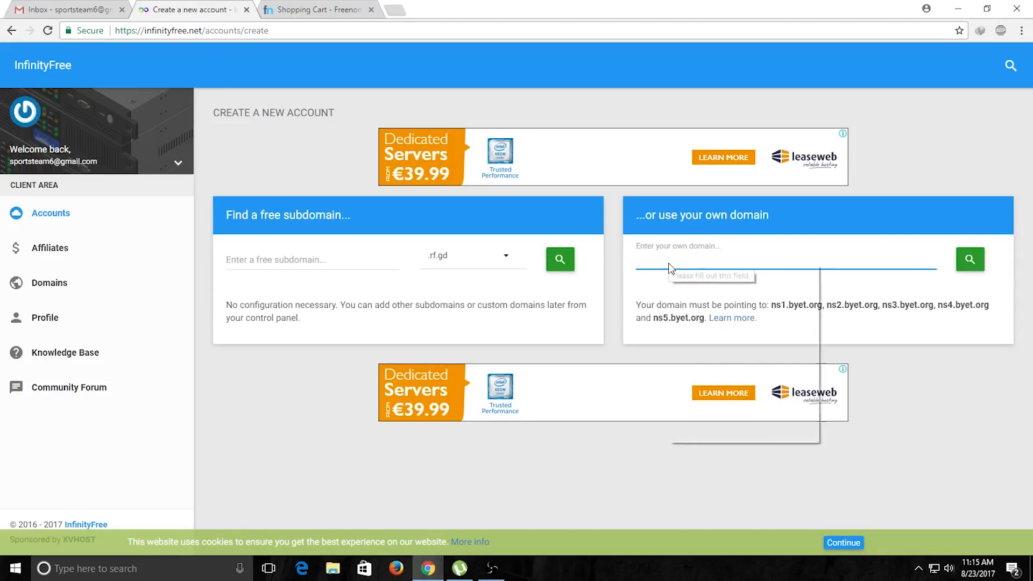
{"action": "type", "text": "sportsteam.ml"}
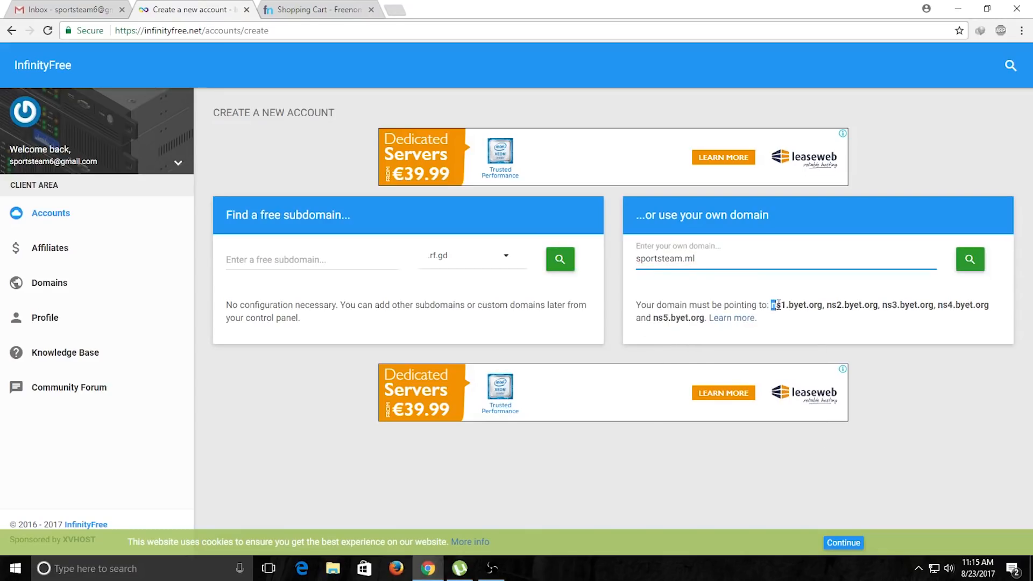
{"action": "right_click", "coordinate": [796, 304]}
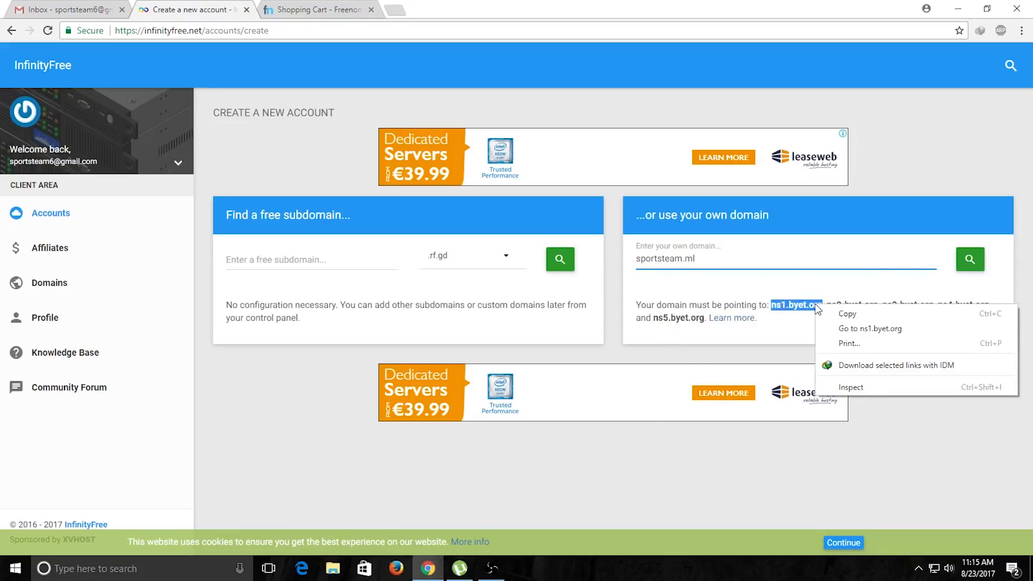
Paste ns1.byet.org and ns2.byet.org into sportsteam.ml's Freenom nameserver fields
{"action": "left_click", "coordinate": [318, 9]}
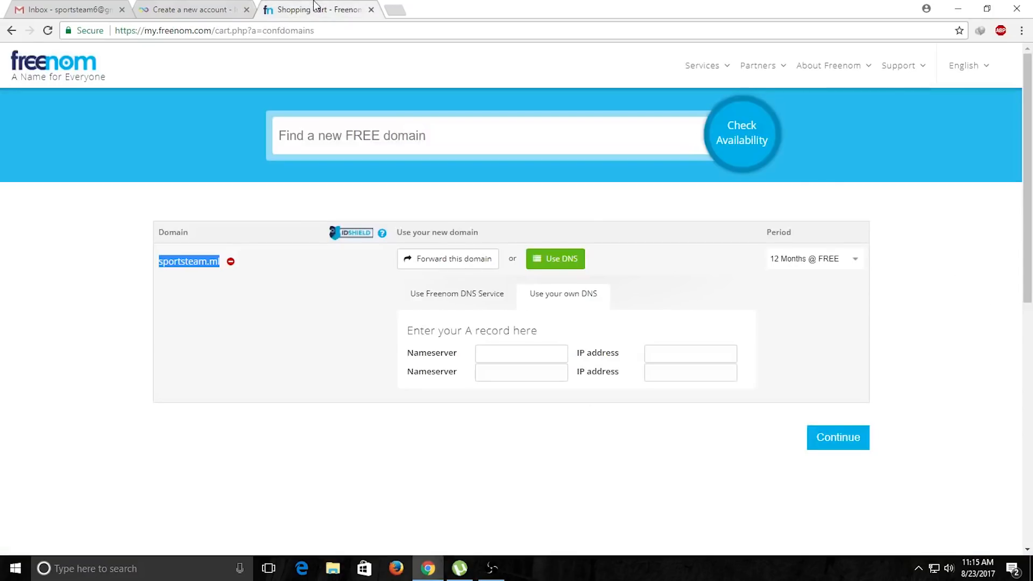
{"action": "right_click", "coordinate": [522, 352]}
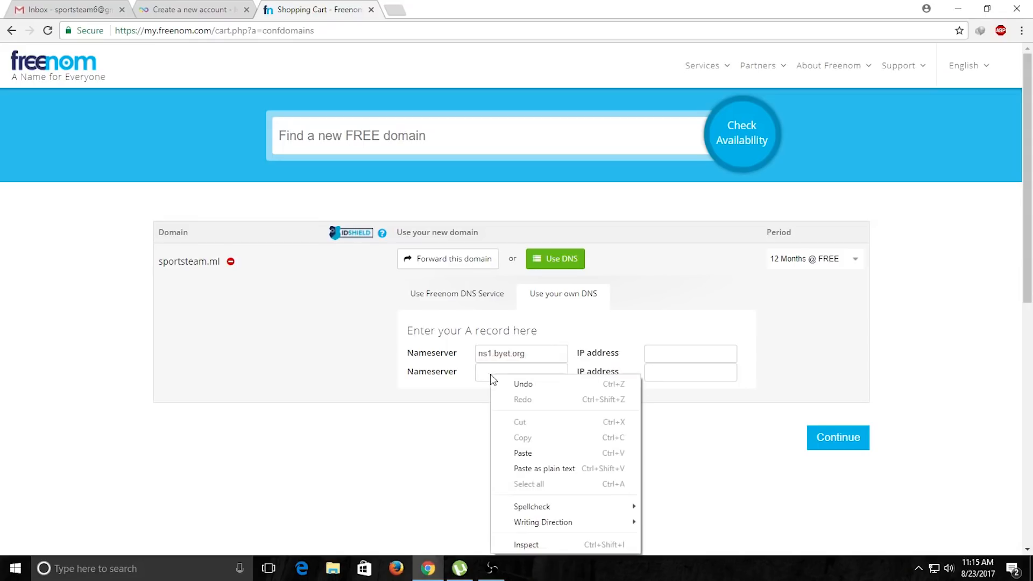
{"action": "left_click", "coordinate": [523, 453]}
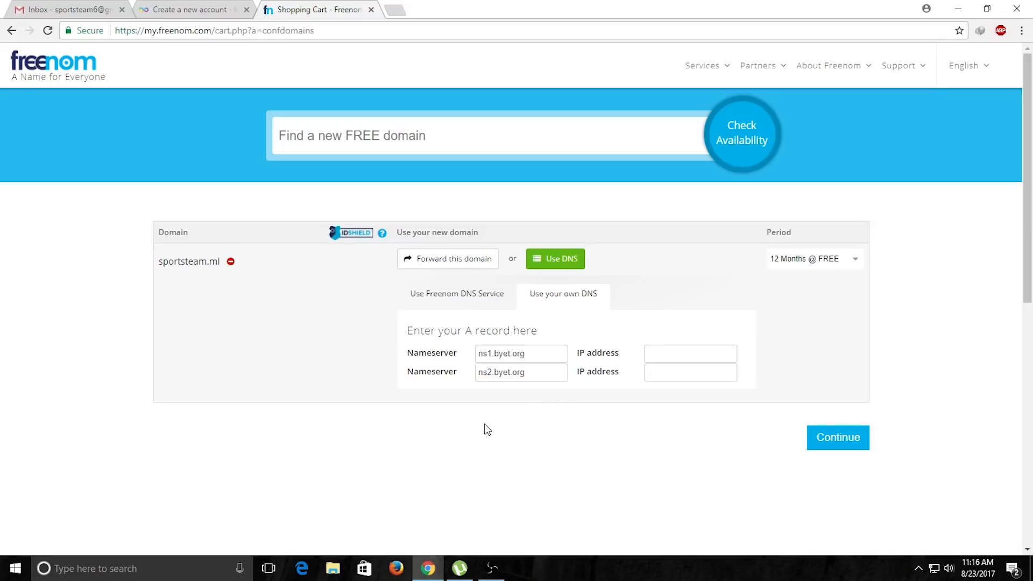
{"action": "mouse_move", "coordinate": [794, 448]}
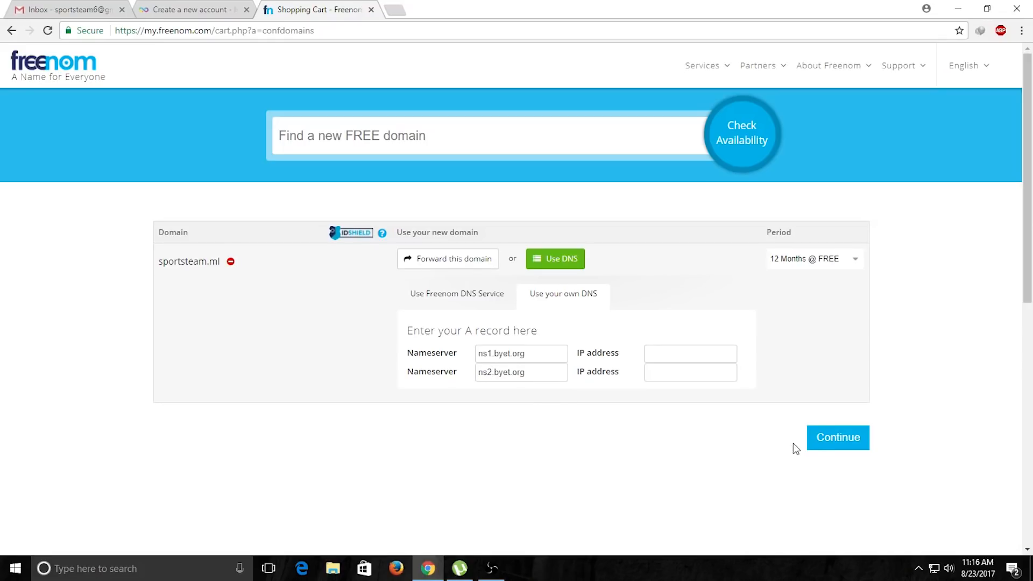
{"action": "mouse_move", "coordinate": [586, 466]}
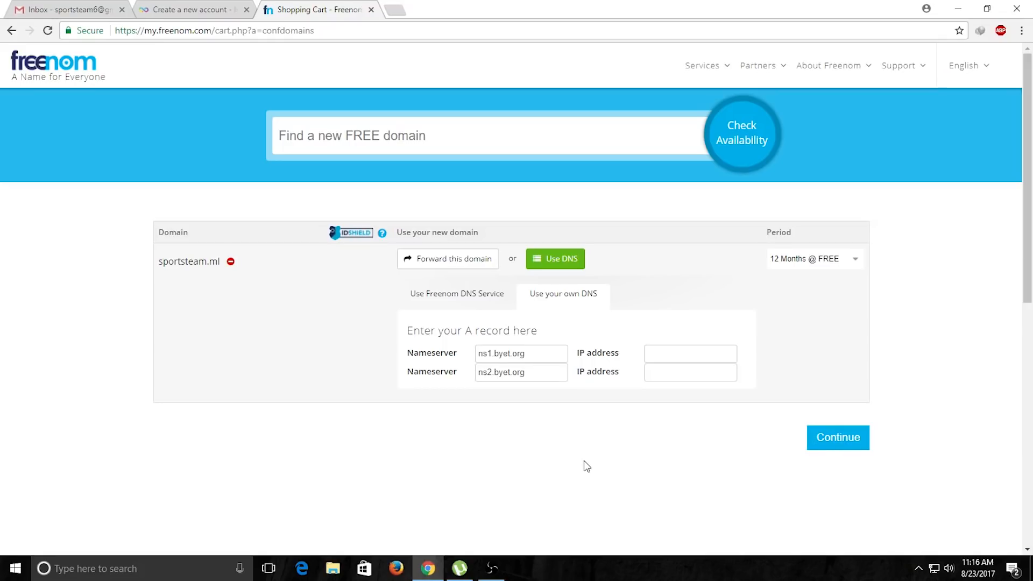
Continue to checkout, accept the Terms & Conditions, and complete the free domain order
{"action": "left_click", "coordinate": [838, 438]}
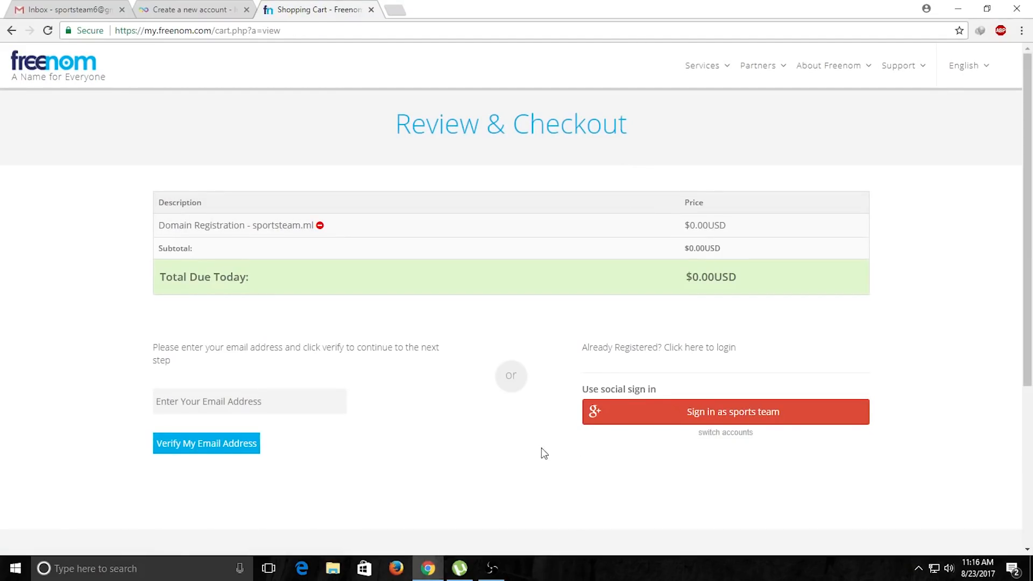
{"action": "mouse_move", "coordinate": [671, 419]}
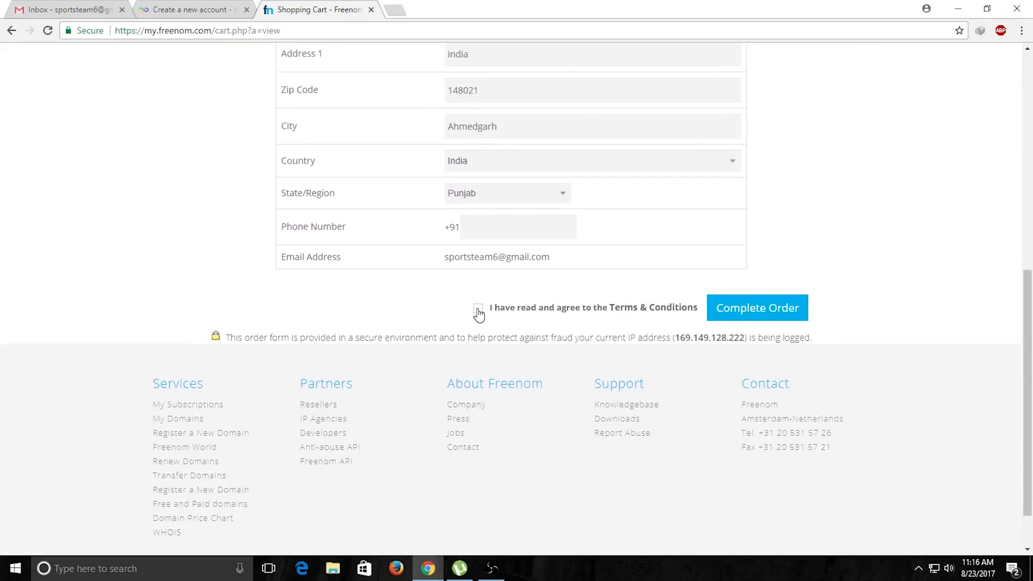
{"action": "left_click", "coordinate": [480, 308]}
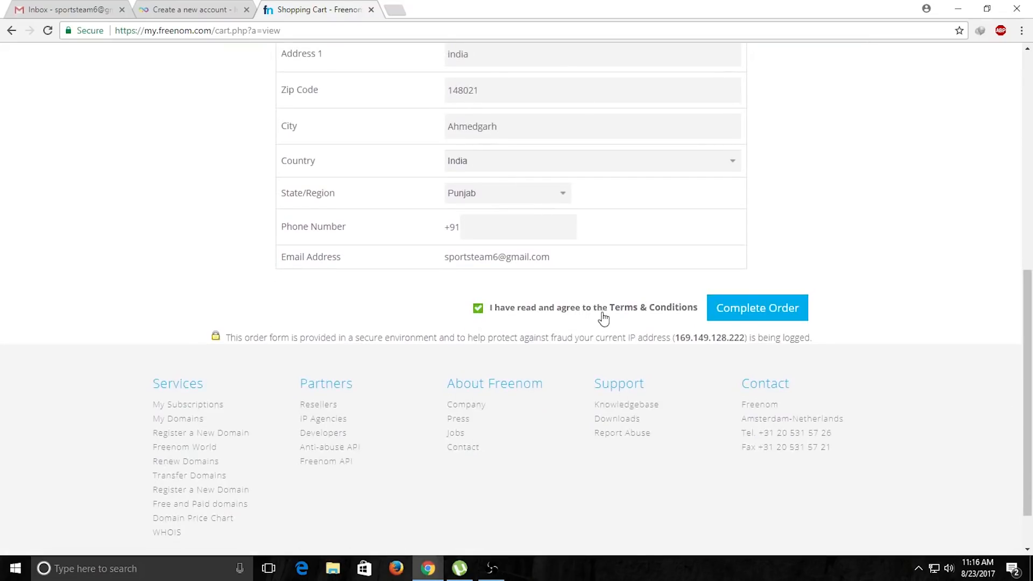
{"action": "mouse_move", "coordinate": [722, 326]}
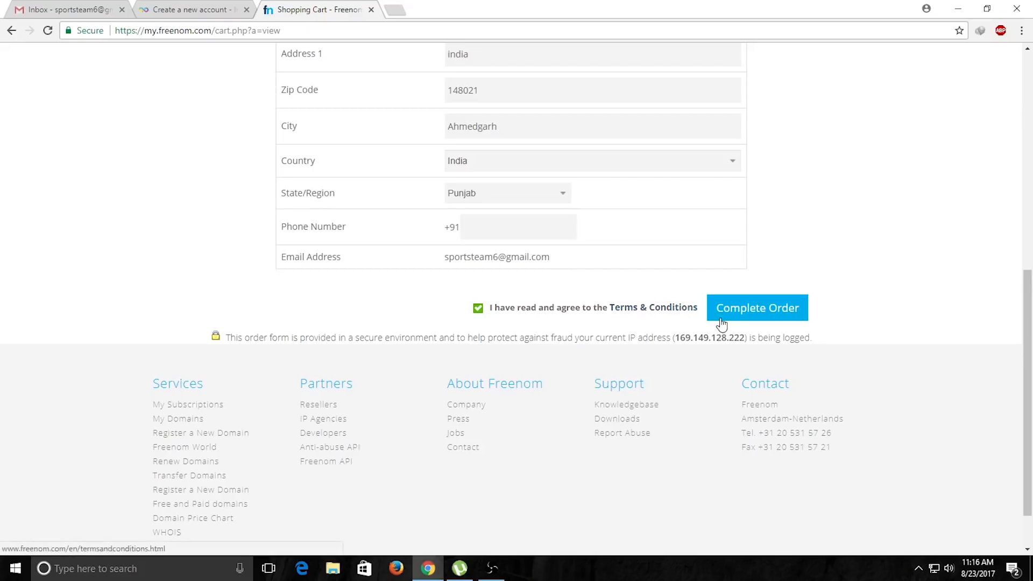
{"action": "left_click", "coordinate": [757, 308]}
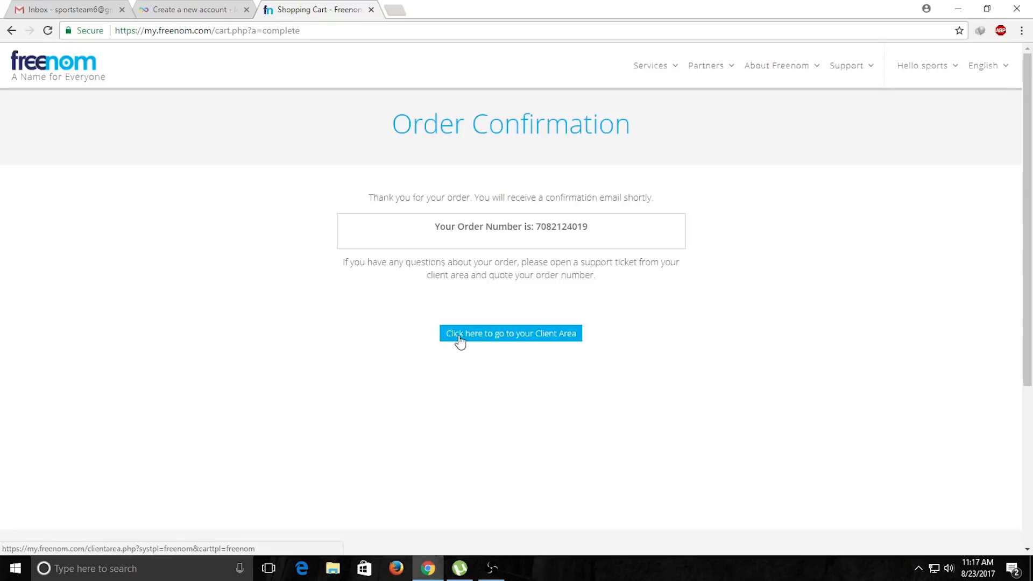
Open sportsteam.ml from My Domains in the client area and show its Management Tools
{"action": "left_click", "coordinate": [511, 333]}
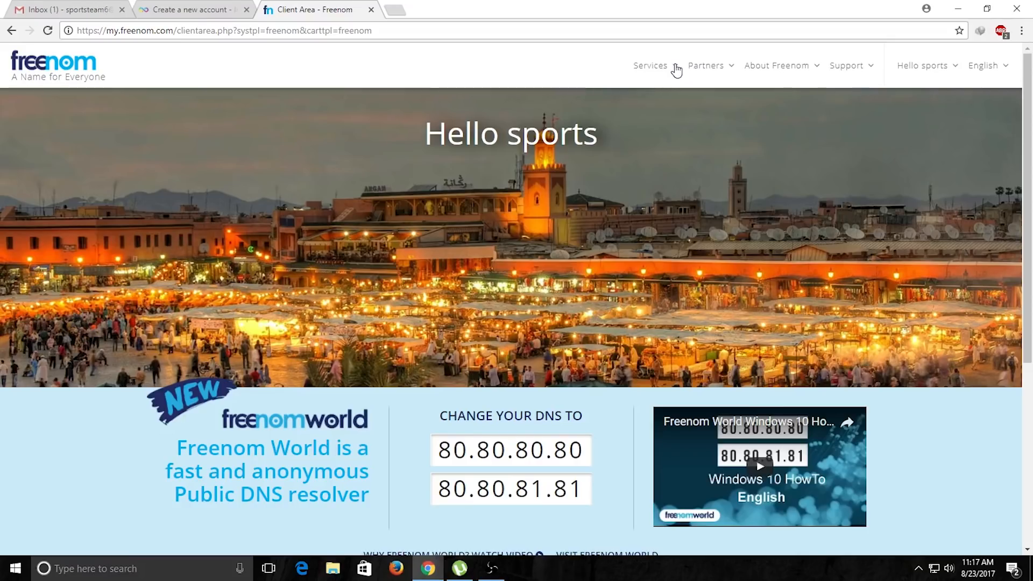
{"action": "left_click", "coordinate": [650, 65]}
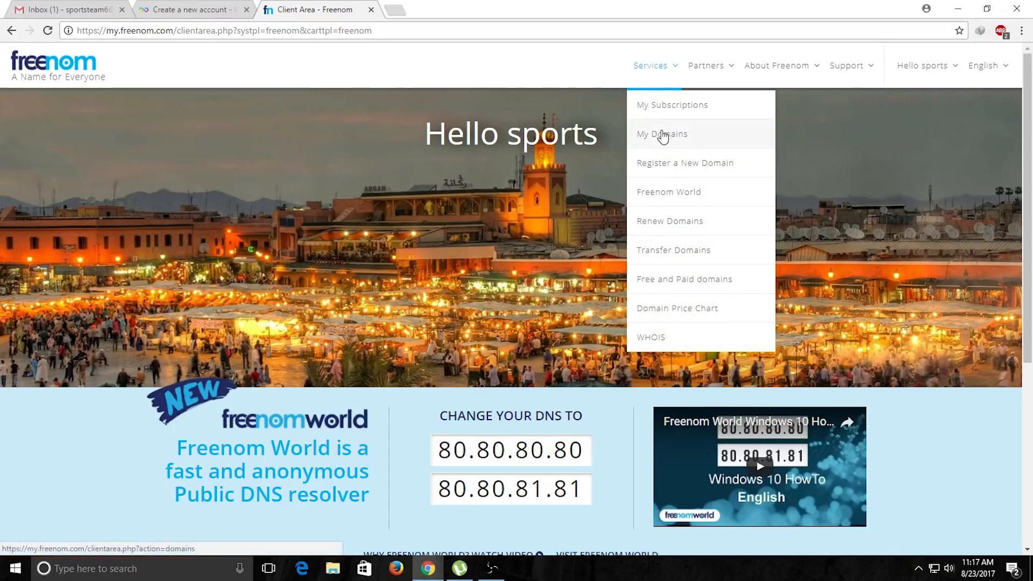
{"action": "left_click", "coordinate": [662, 134]}
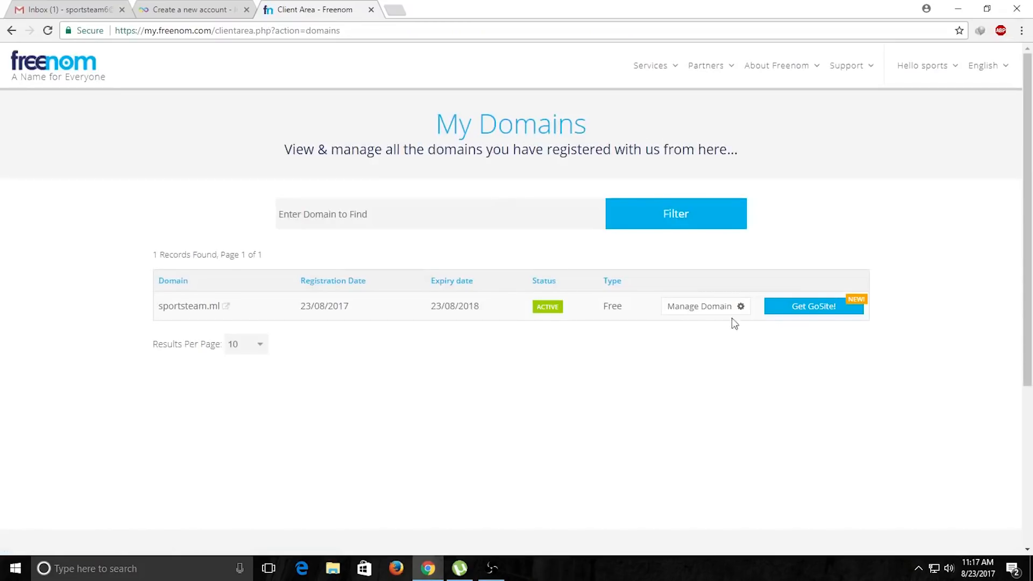
{"action": "left_click", "coordinate": [699, 306]}
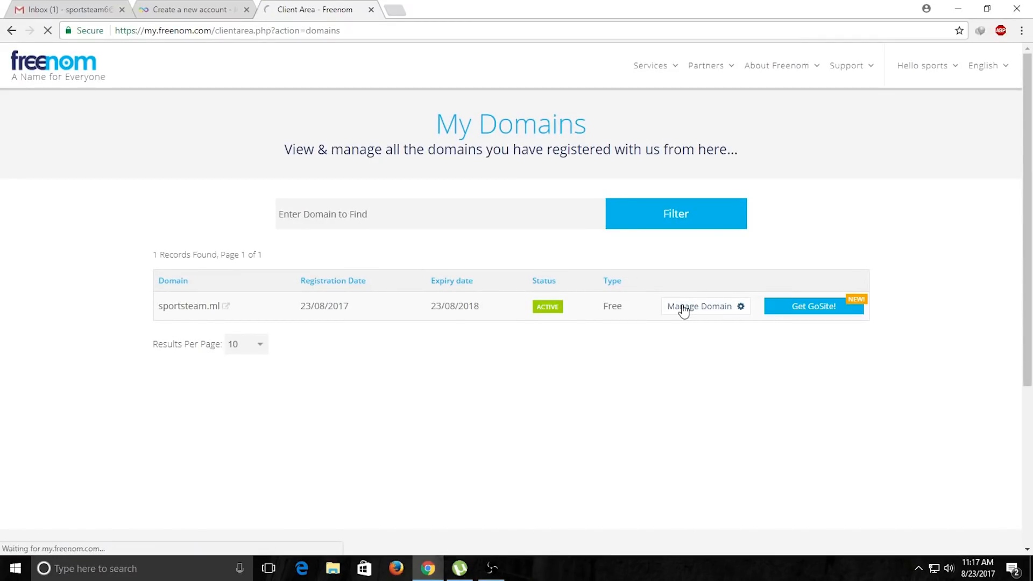
{"action": "left_click", "coordinate": [699, 306]}
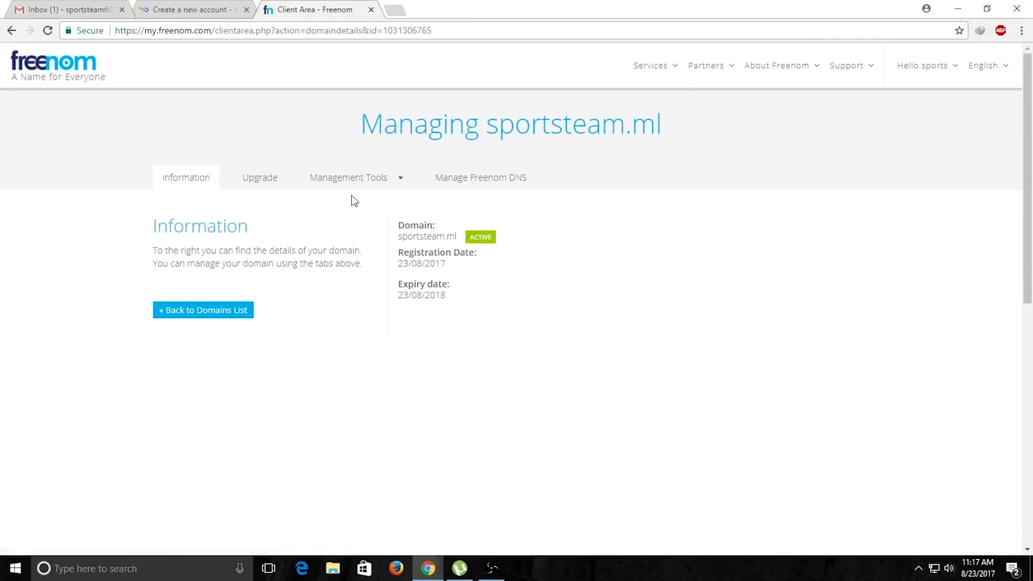
{"action": "mouse_move", "coordinate": [400, 182]}
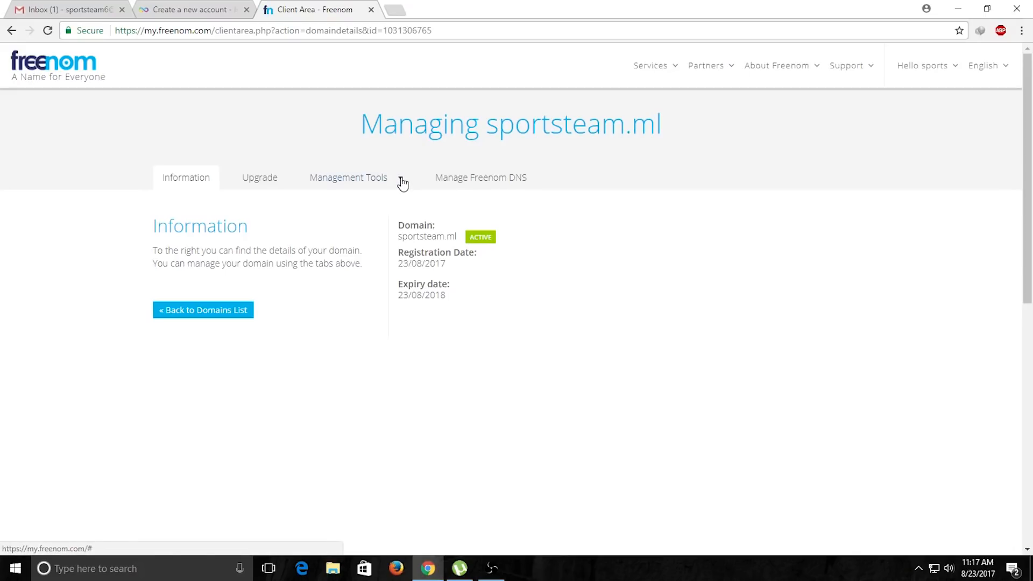
{"action": "left_click", "coordinate": [347, 178]}
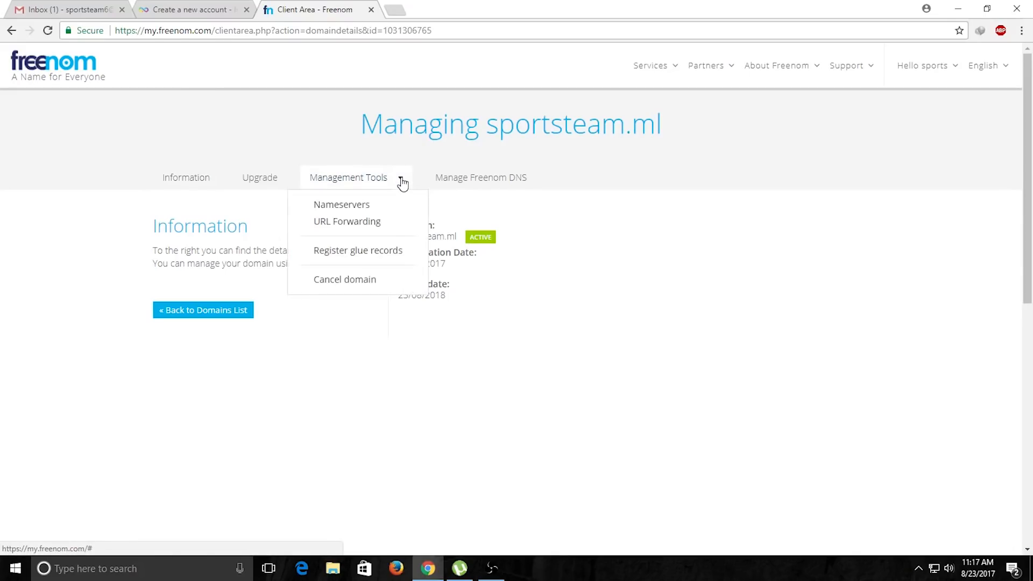
{"action": "mouse_move", "coordinate": [330, 208]}
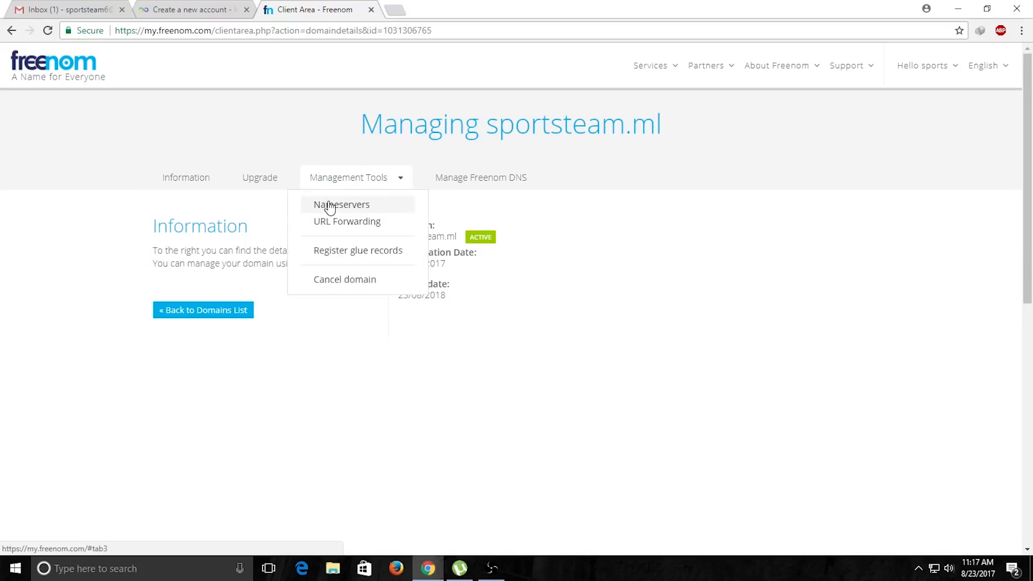
Set sportsteam.ml's Freenom custom nameservers to NS1–NS5.BYET.ORG and save the changes
{"action": "left_click", "coordinate": [341, 205]}
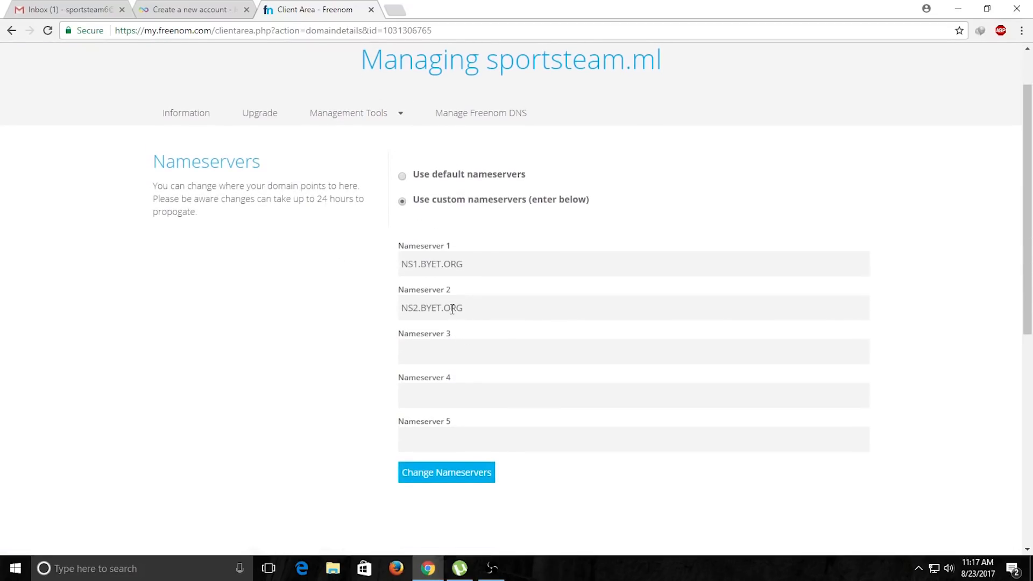
{"action": "double_click", "coordinate": [440, 308]}
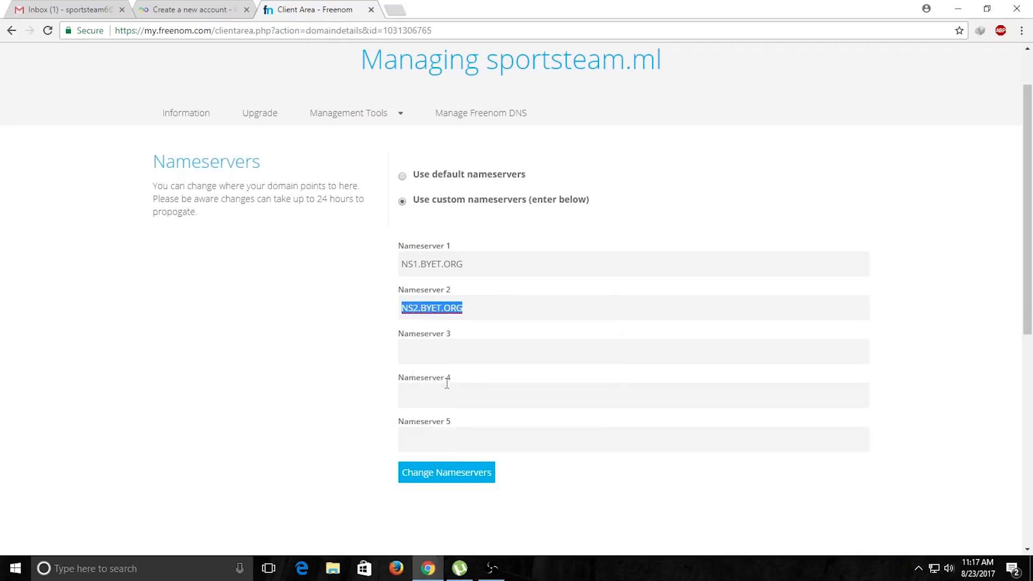
{"action": "type", "text": "NS2.BYET.ORG"}
{"action": "left_click", "coordinate": [633, 351]}
{"action": "type", "text": "NS3.BYET.ORG"}
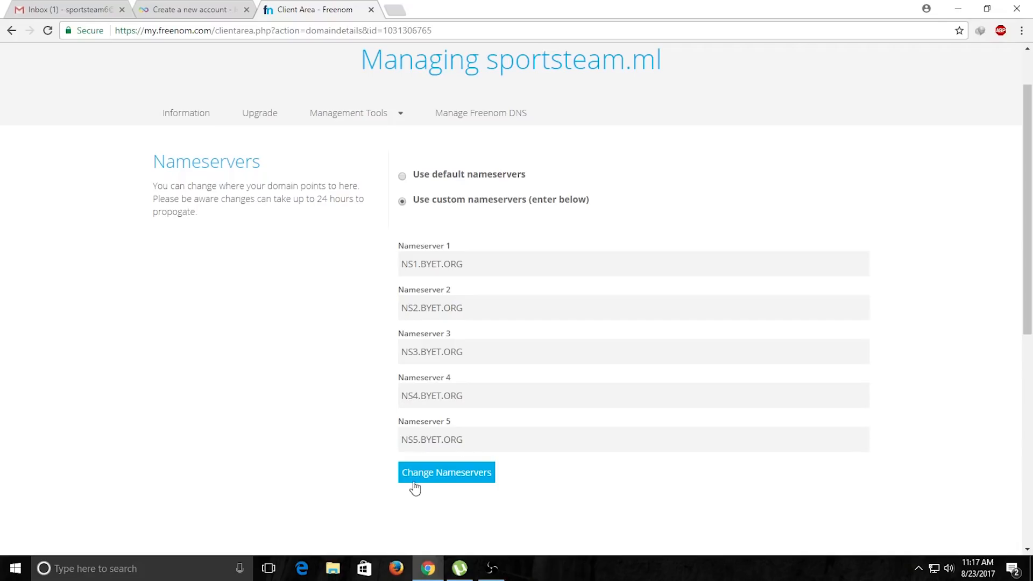
{"action": "left_click", "coordinate": [446, 472]}
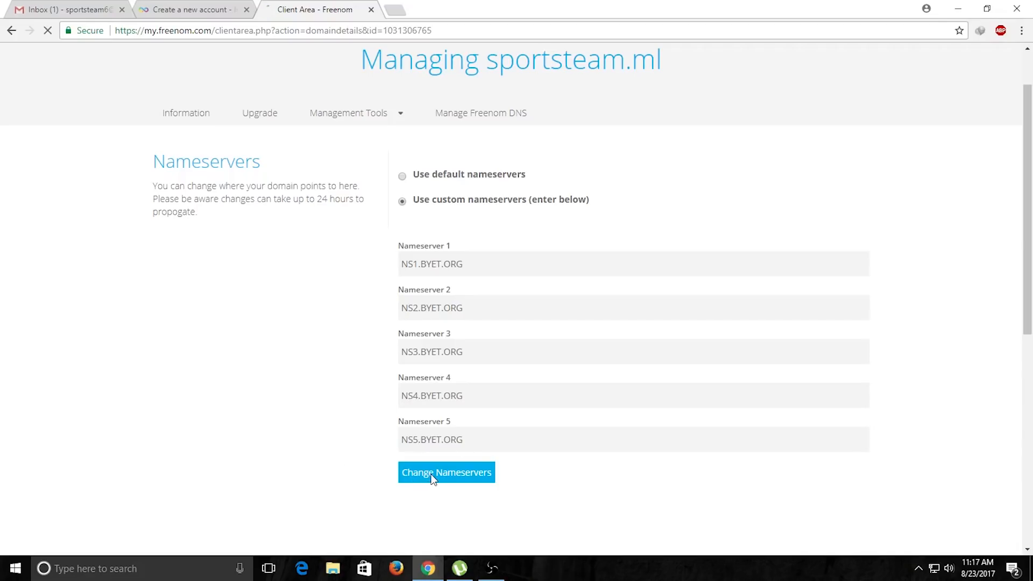
{"action": "left_click", "coordinate": [446, 472]}
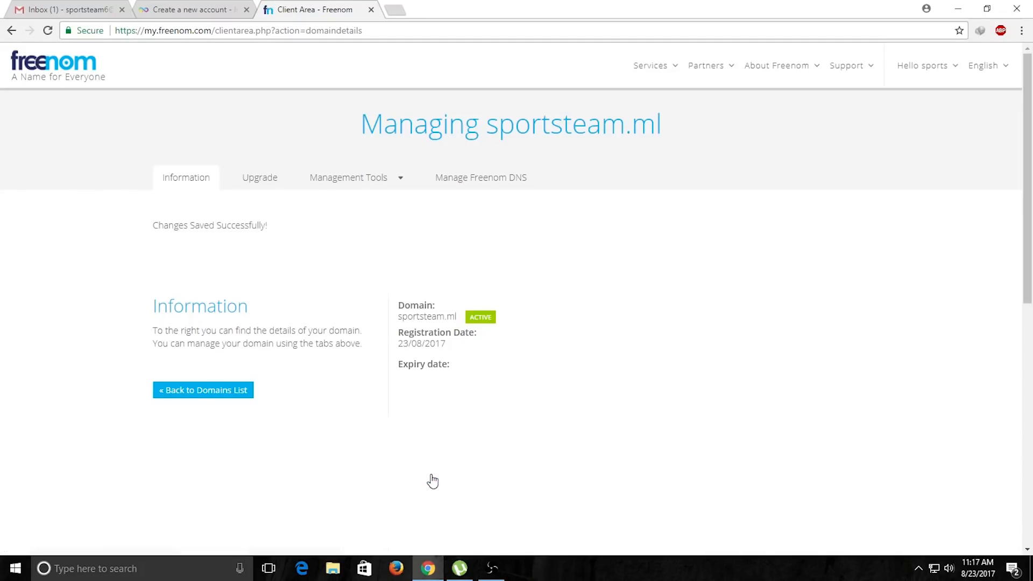
{"action": "left_click", "coordinate": [194, 9]}
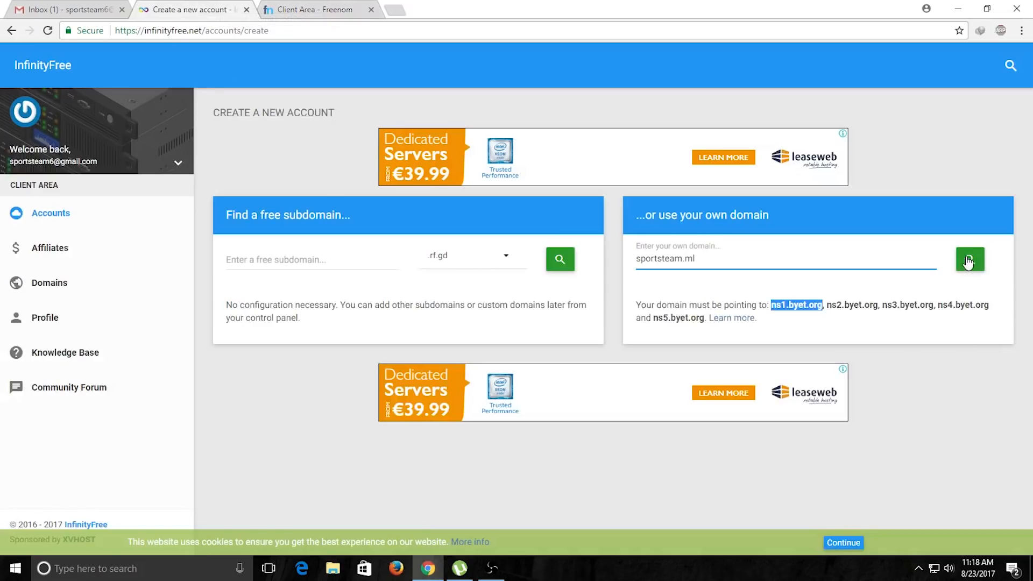
Verify sportsteam.ml for hosting, pass the reCAPTCHA, and create the InfinityFree account
{"action": "left_click", "coordinate": [968, 258]}
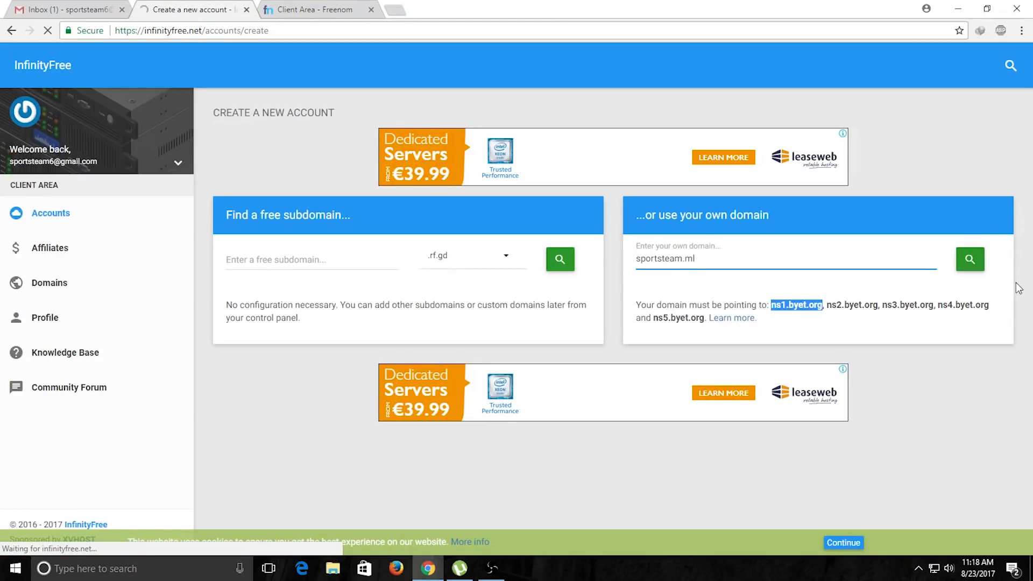
{"action": "left_click", "coordinate": [968, 258]}
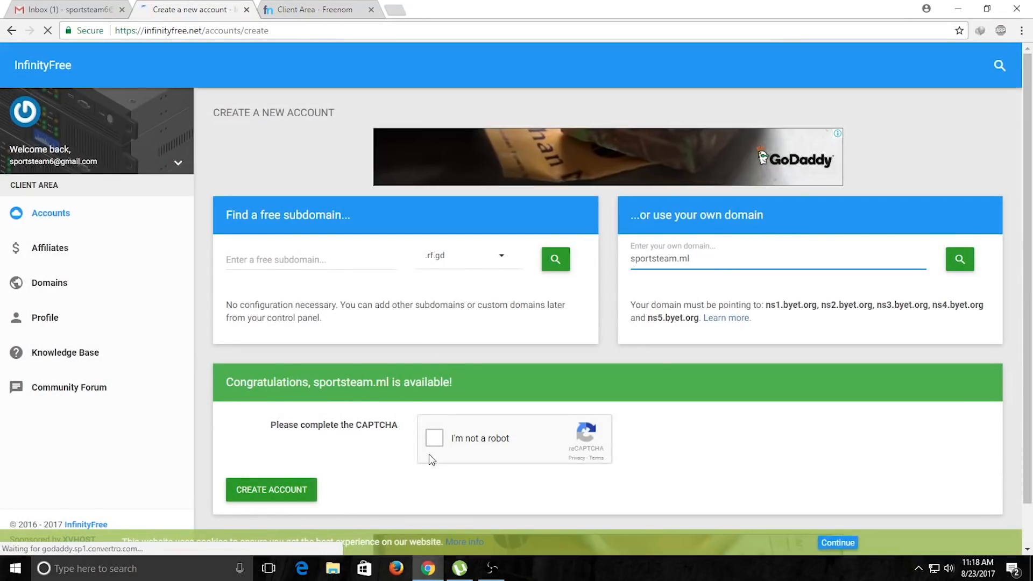
{"action": "left_click", "coordinate": [434, 438]}
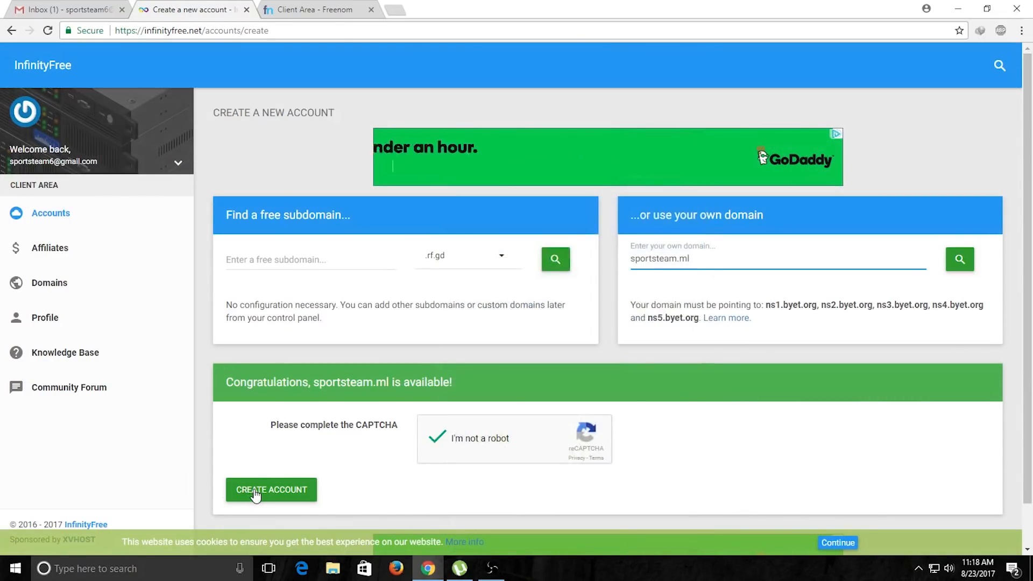
{"action": "mouse_move", "coordinate": [272, 491]}
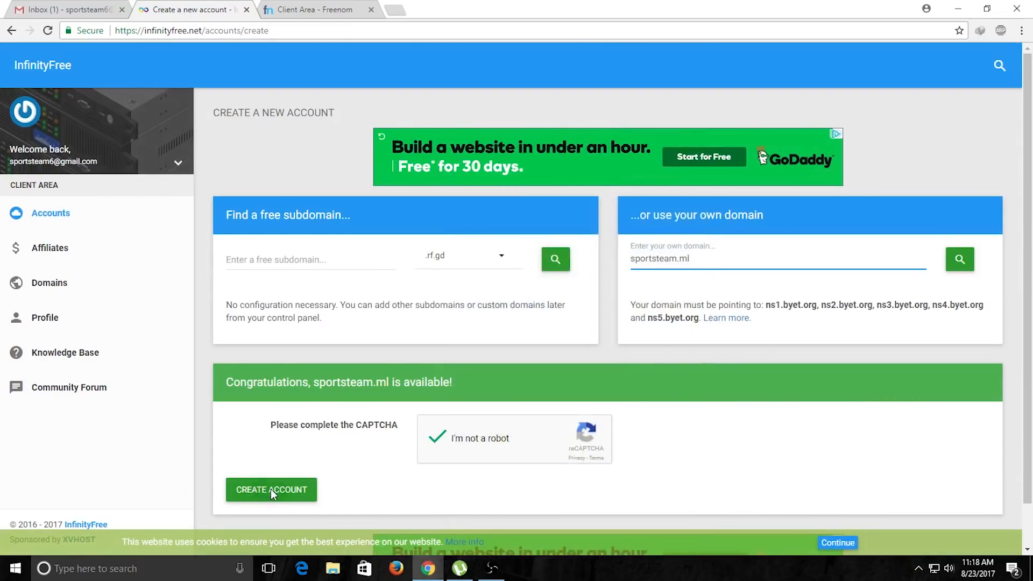
{"action": "left_click", "coordinate": [271, 490]}
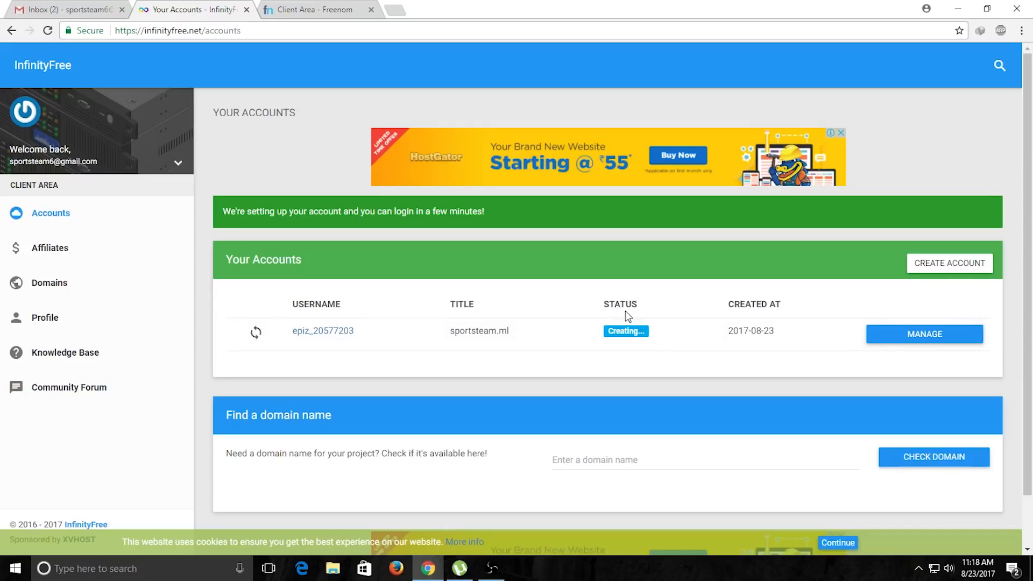
{"action": "mouse_move", "coordinate": [48, 31]}
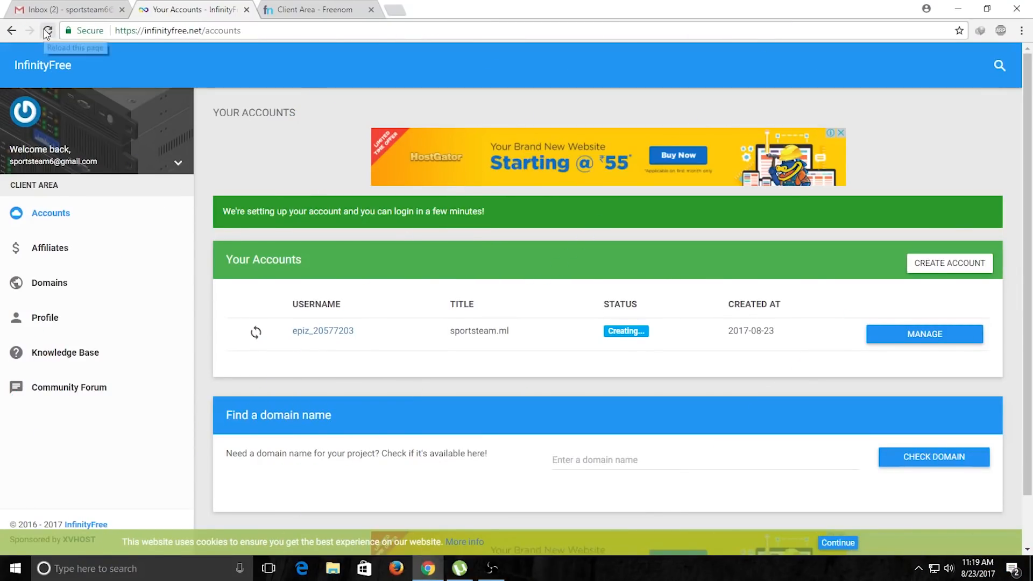
Reload the Your Accounts page to check the sportsteam.ml account status
{"action": "left_click", "coordinate": [47, 31]}
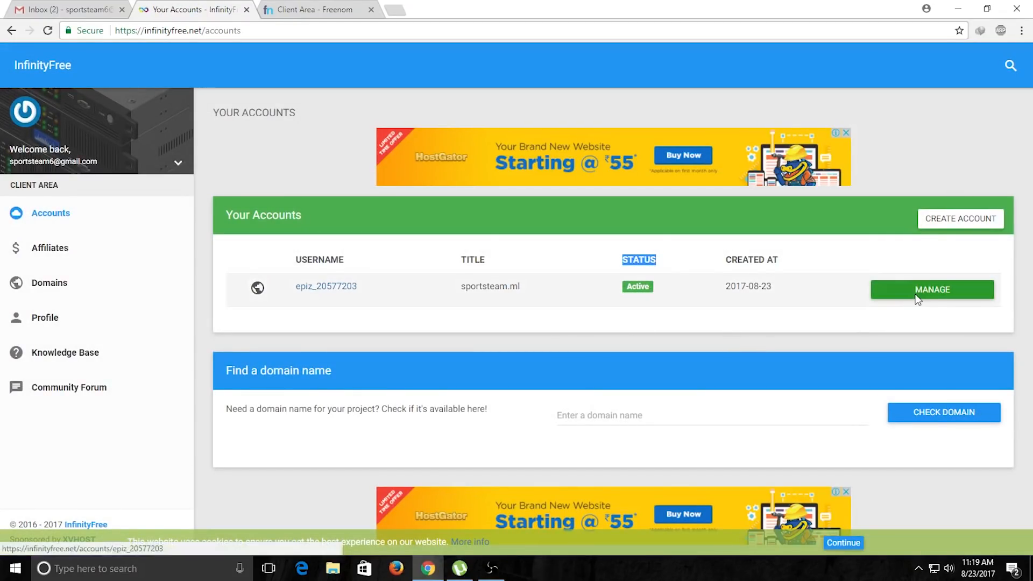
Open the sportsteam.ml account's vistapanel control panel and scroll to the Software section
{"action": "left_click", "coordinate": [932, 289]}
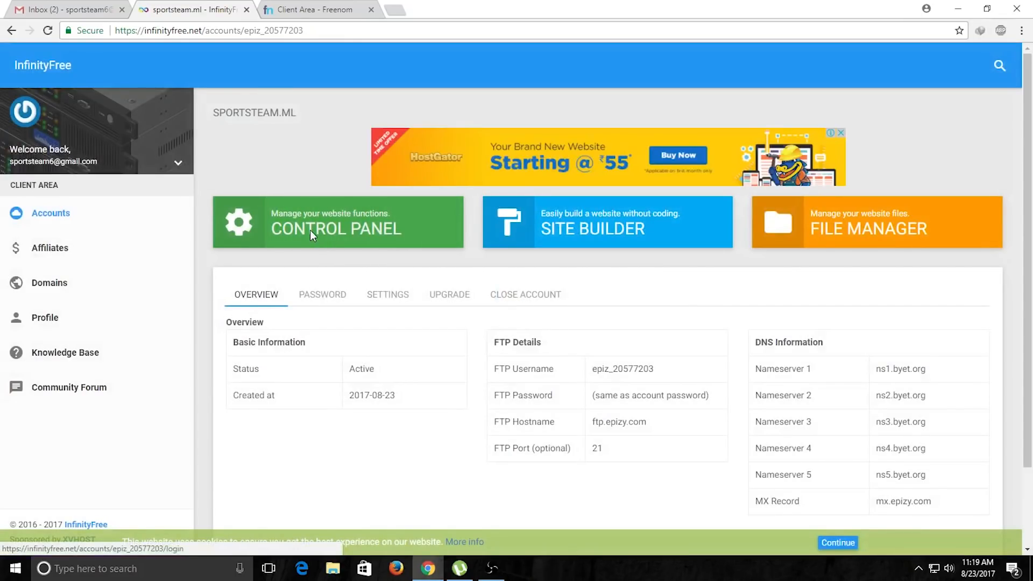
{"action": "left_click", "coordinate": [313, 229]}
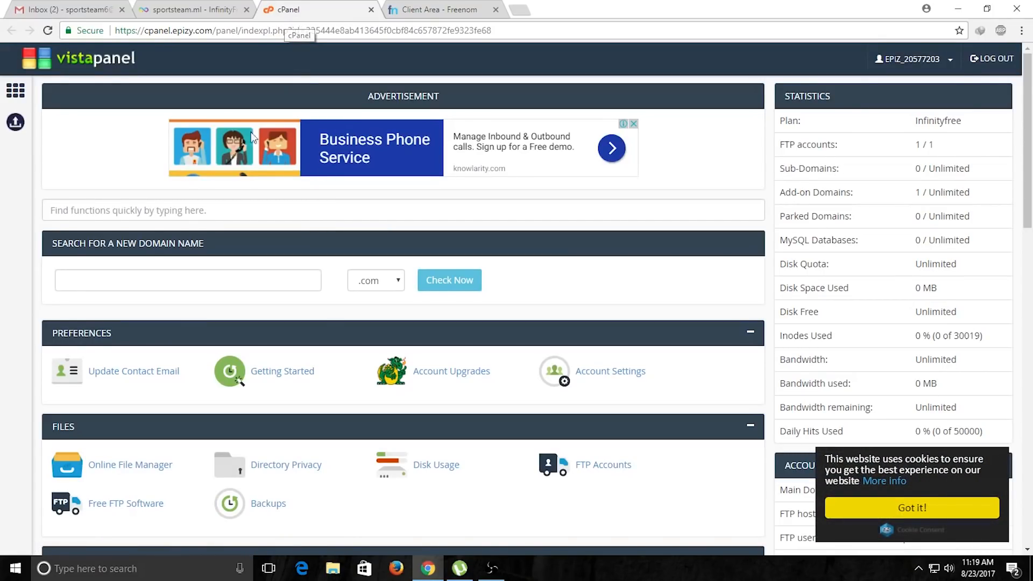
{"action": "scroll", "scroll_direction": "down", "scroll_amount": 3}
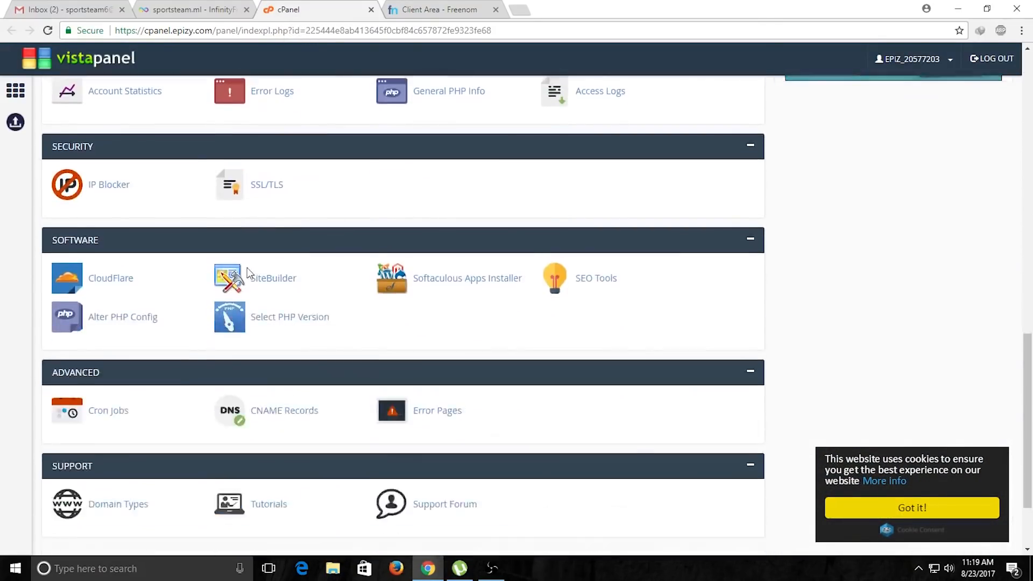
{"action": "scroll", "scroll_direction": "down", "scroll_amount": 3}
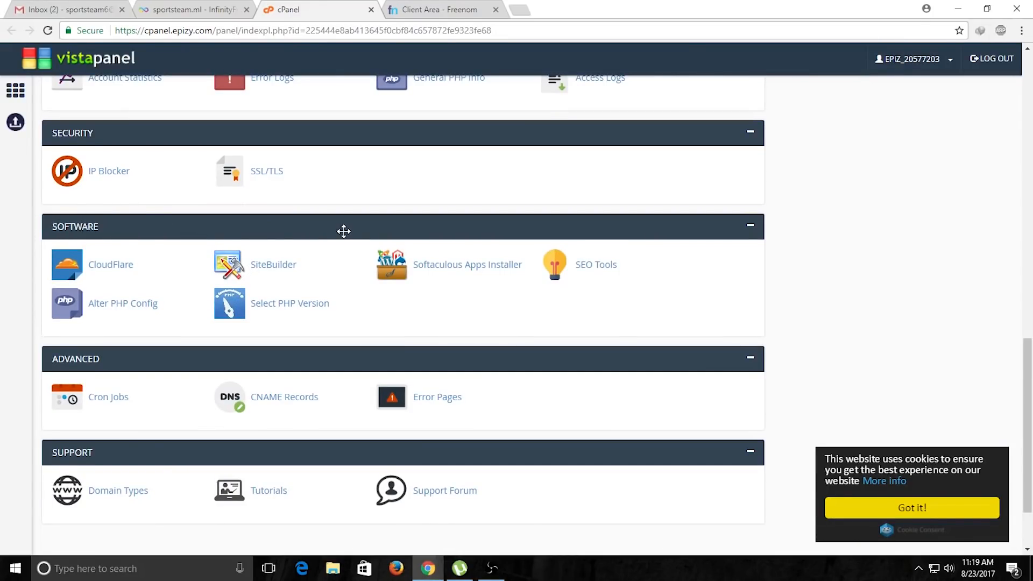
{"action": "mouse_move", "coordinate": [441, 275]}
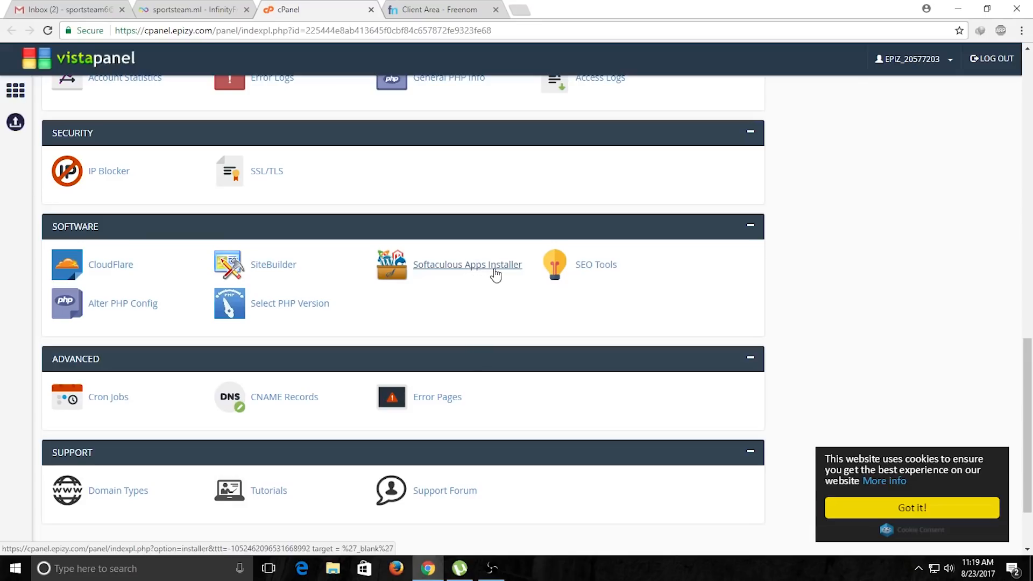
Start a Softaculous WordPress install, entering 'sports team here' and replacing the admin email
{"action": "left_click", "coordinate": [468, 264]}
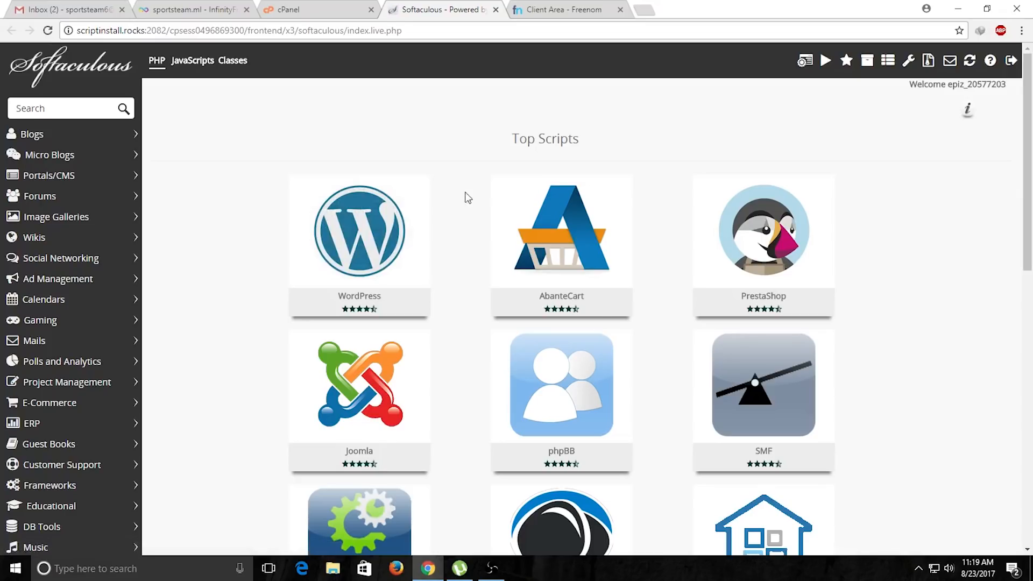
{"action": "mouse_move", "coordinate": [335, 228]}
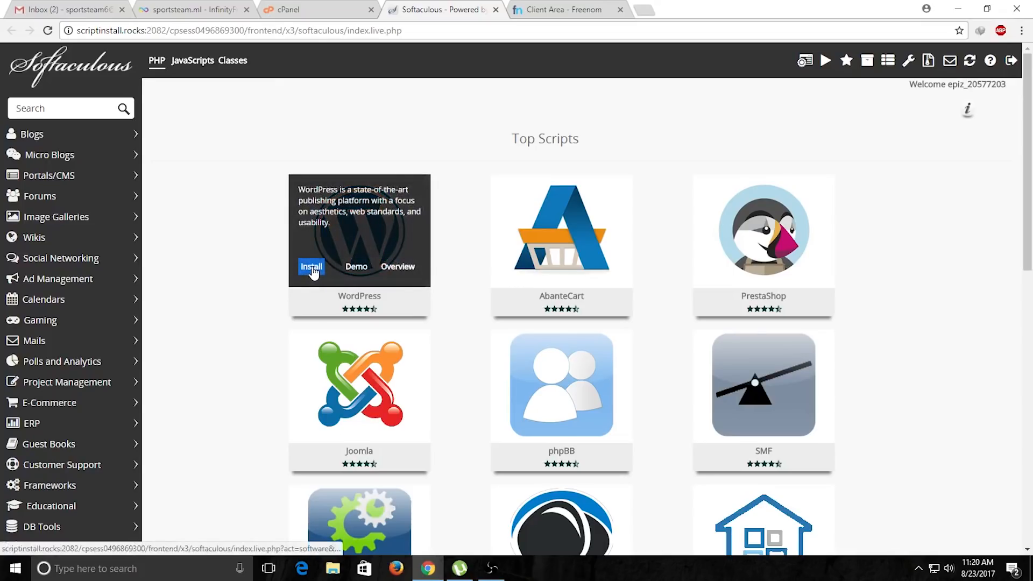
{"action": "left_click", "coordinate": [311, 266]}
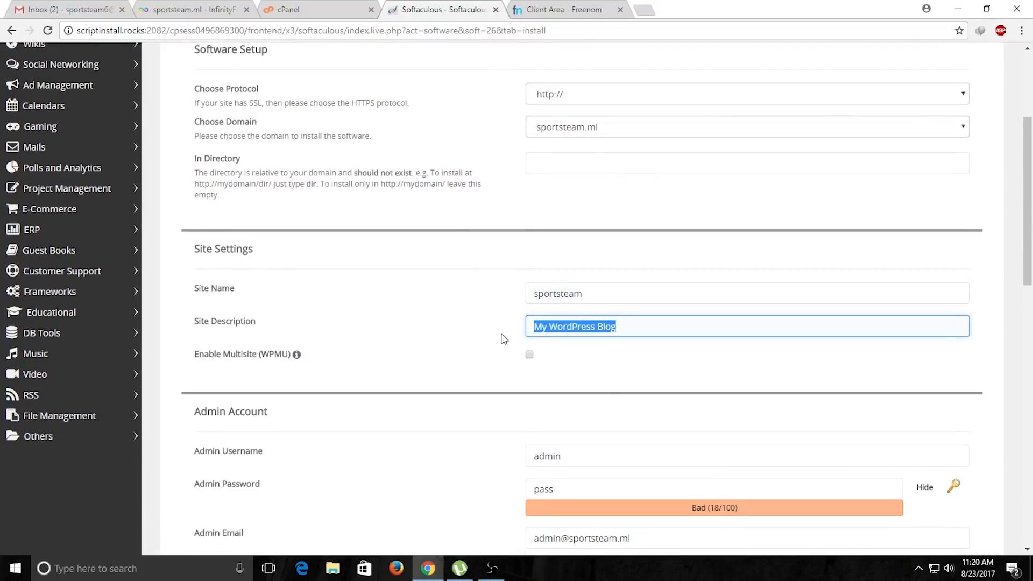
{"action": "type", "text": "sports team here"}
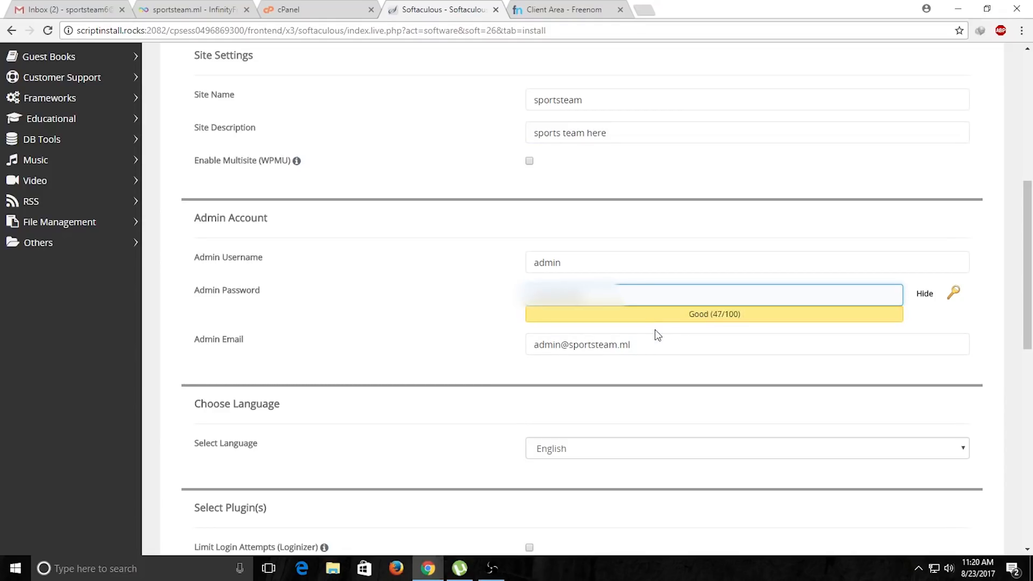
{"action": "scroll", "scroll_direction": "down", "scroll_amount": 3}
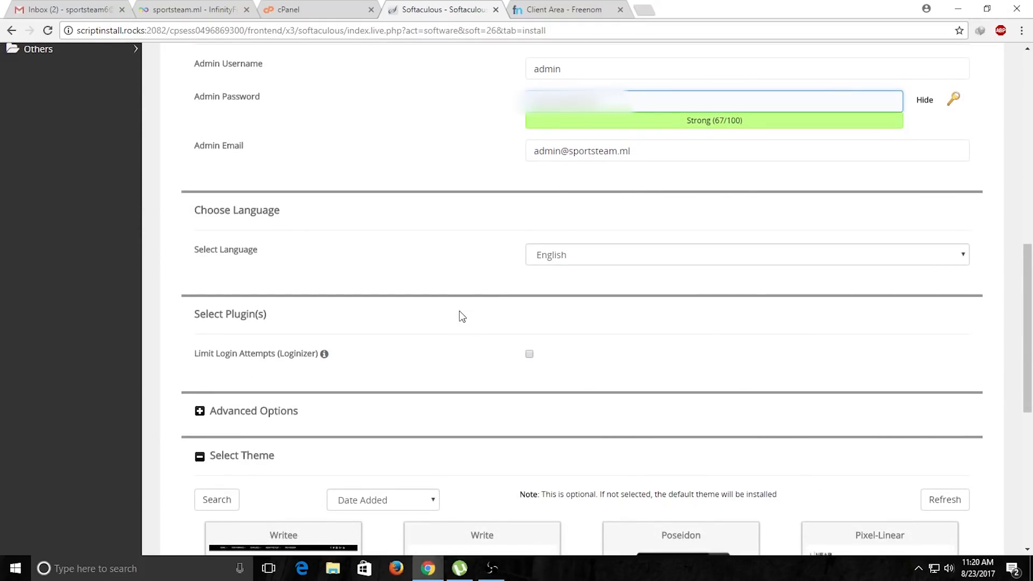
{"action": "triple_click", "coordinate": [586, 151]}
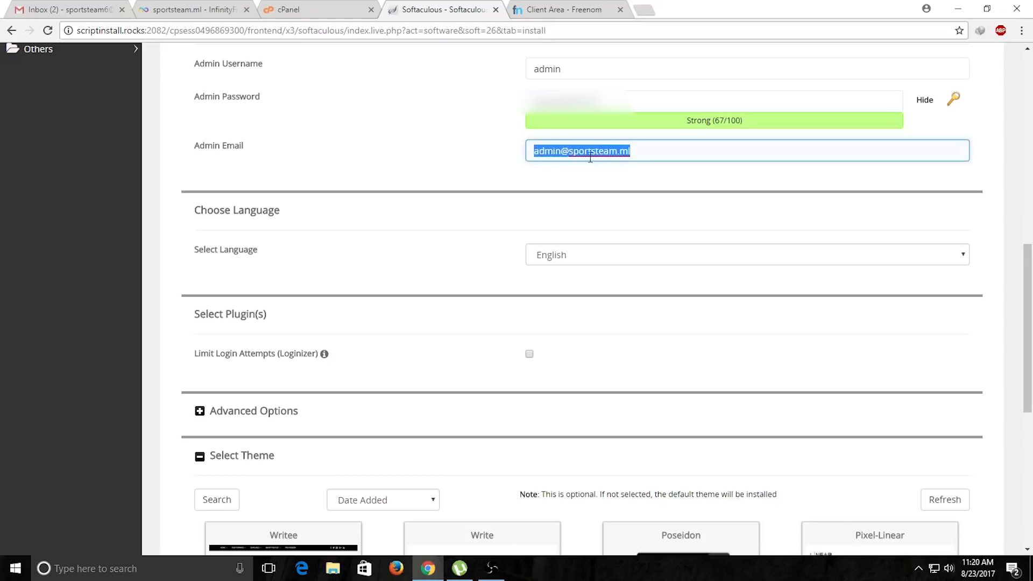
{"action": "scroll", "scroll_direction": "down", "scroll_amount": 3}
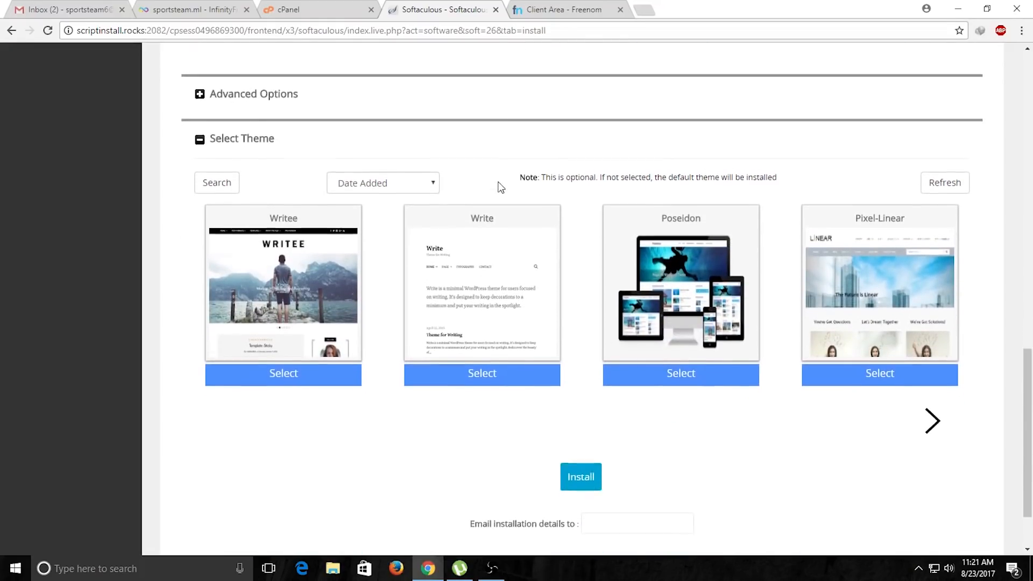
{"action": "scroll", "scroll_direction": "down", "scroll_amount": 3}
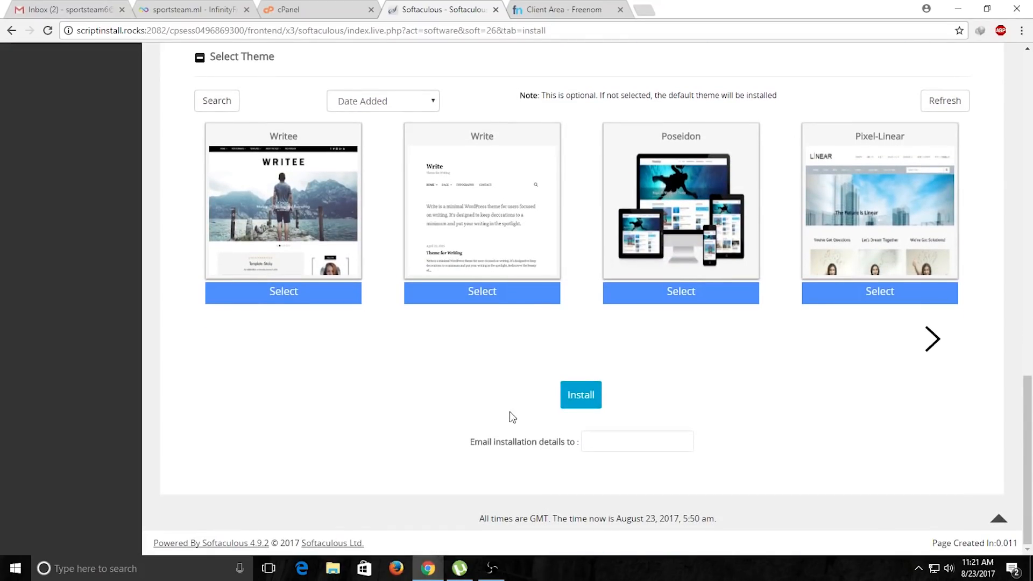
{"action": "mouse_move", "coordinate": [580, 405]}
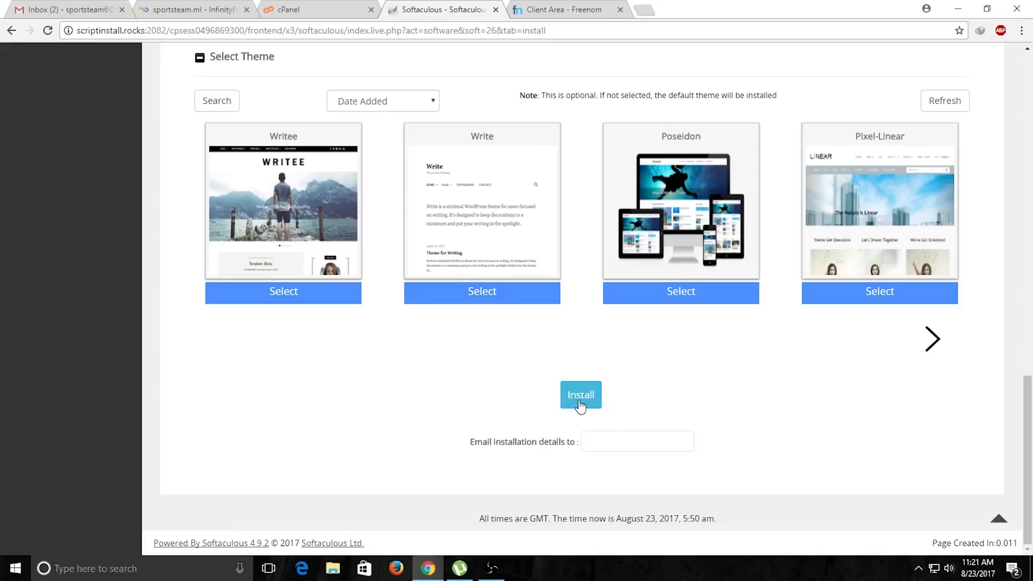
Run the WordPress install on sportsteam.ml and wait for the congratulations page
{"action": "left_click", "coordinate": [581, 395]}
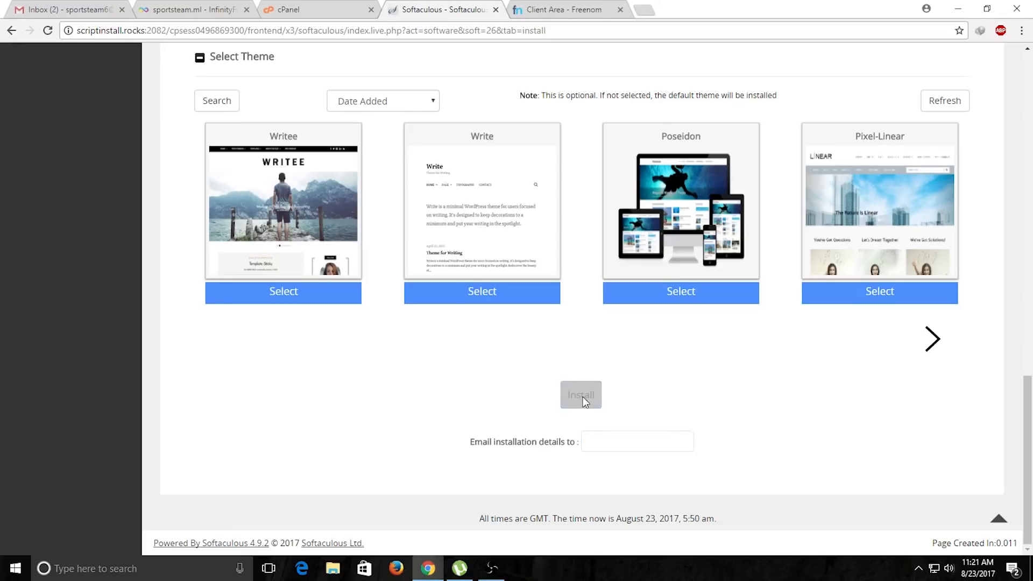
{"action": "left_click", "coordinate": [580, 395]}
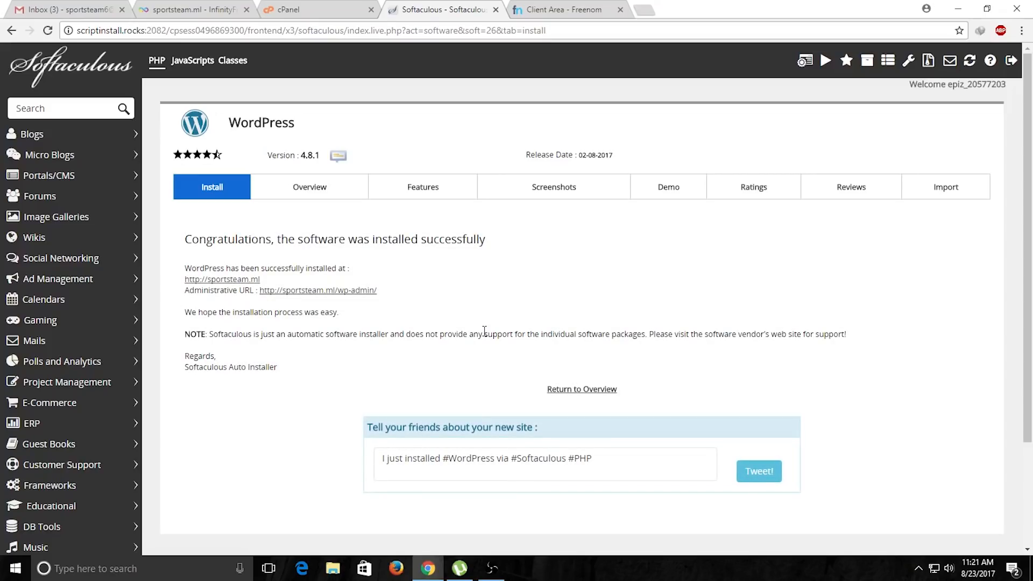
{"action": "mouse_move", "coordinate": [342, 296]}
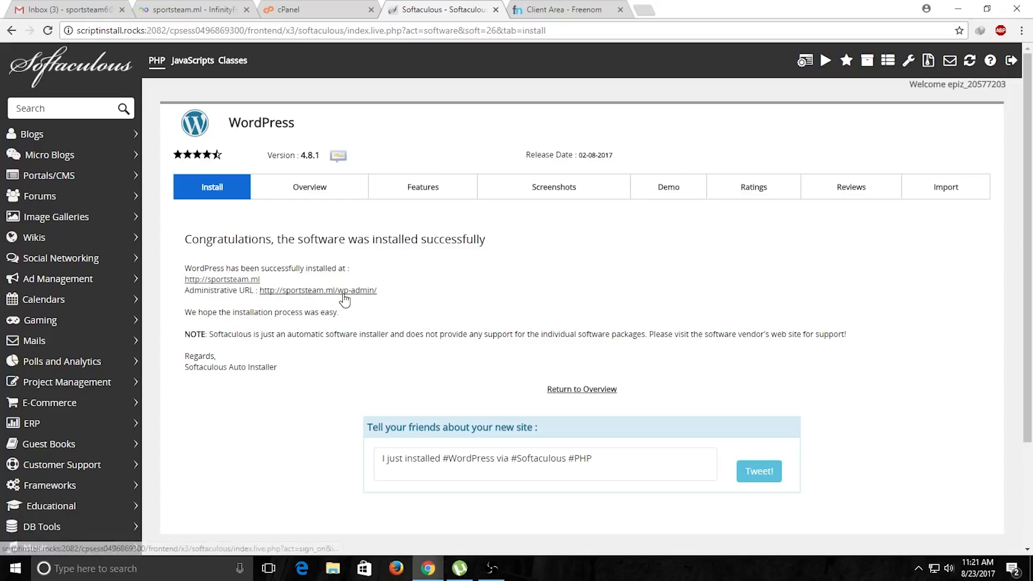
{"action": "mouse_move", "coordinate": [296, 295]}
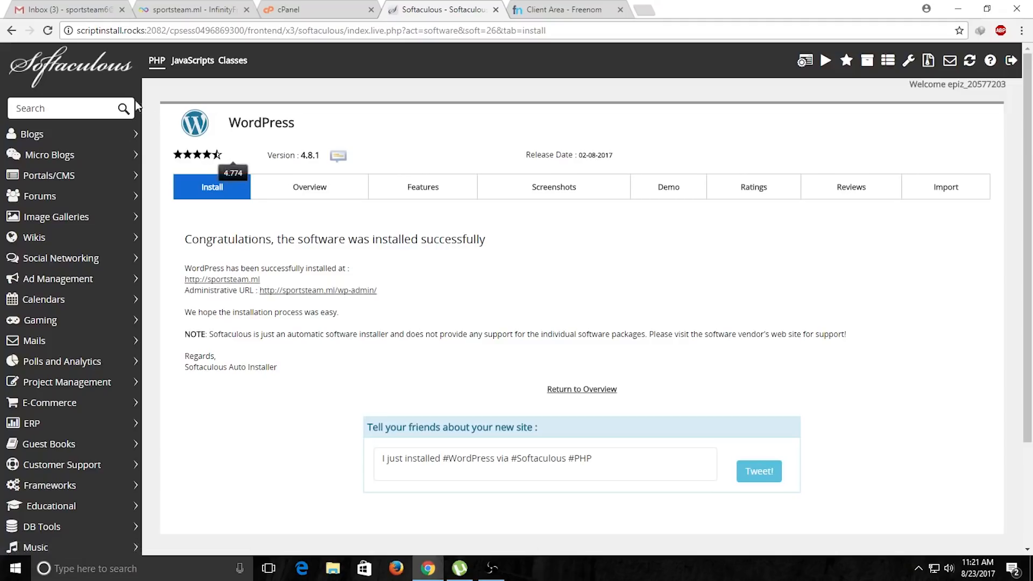
{"action": "mouse_move", "coordinate": [54, 8]}
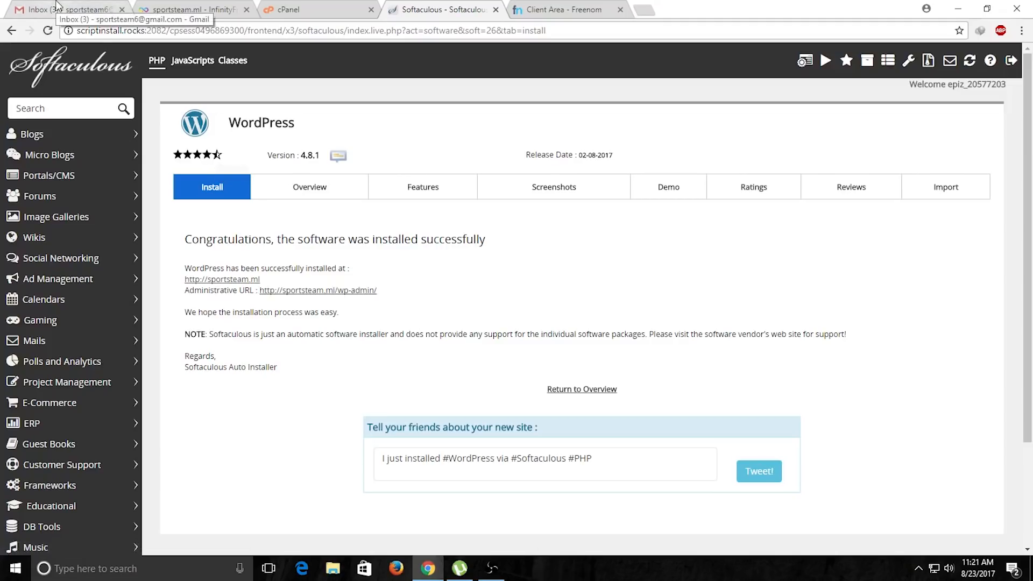
Open Softaculous's WordPress installation email in Gmail and follow the sportsteam.ml admin link
{"action": "left_click", "coordinate": [59, 11]}
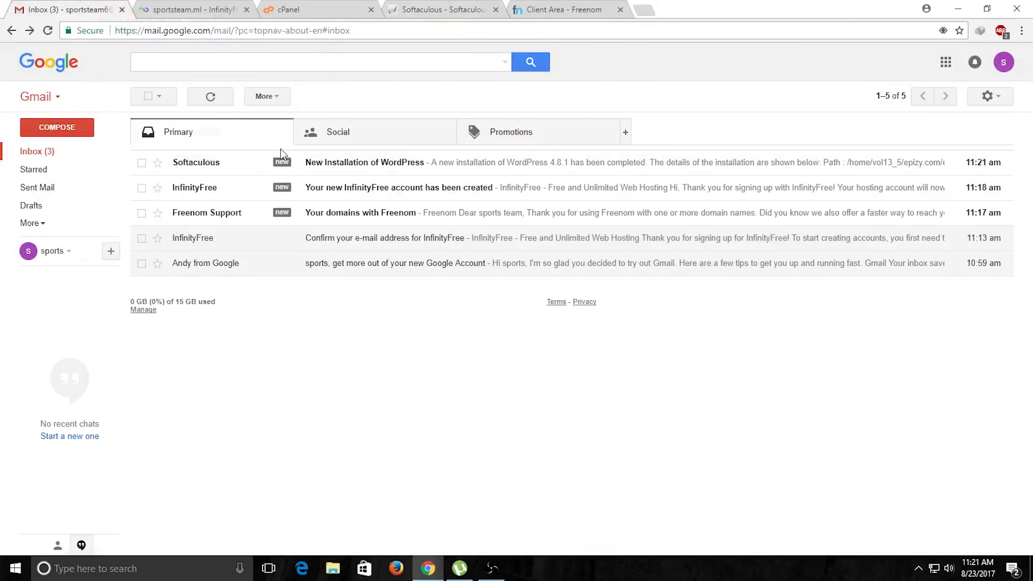
{"action": "left_click", "coordinate": [363, 162]}
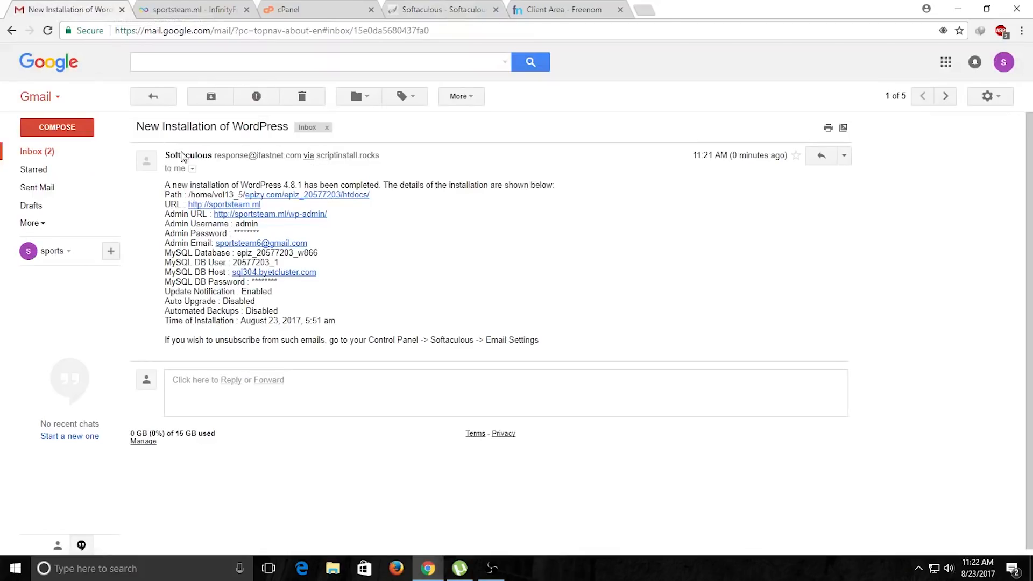
{"action": "mouse_move", "coordinate": [296, 220]}
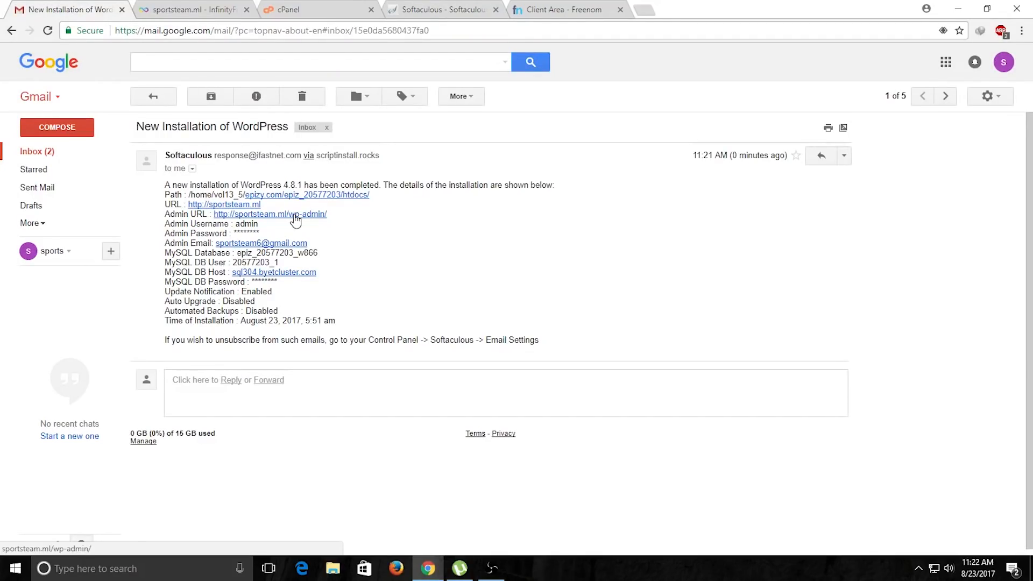
{"action": "left_click", "coordinate": [290, 214]}
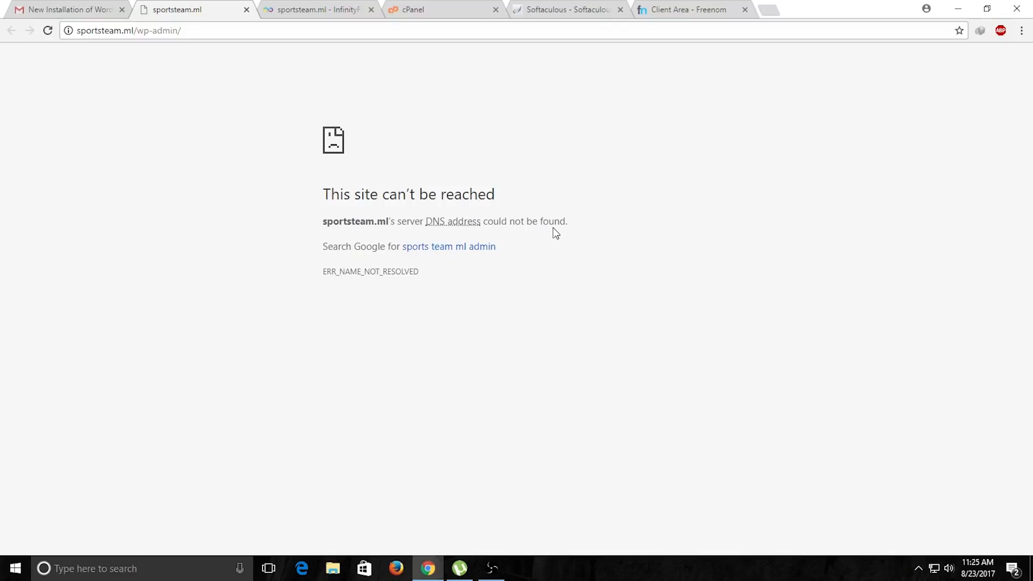
{"action": "mouse_move", "coordinate": [412, 150]}
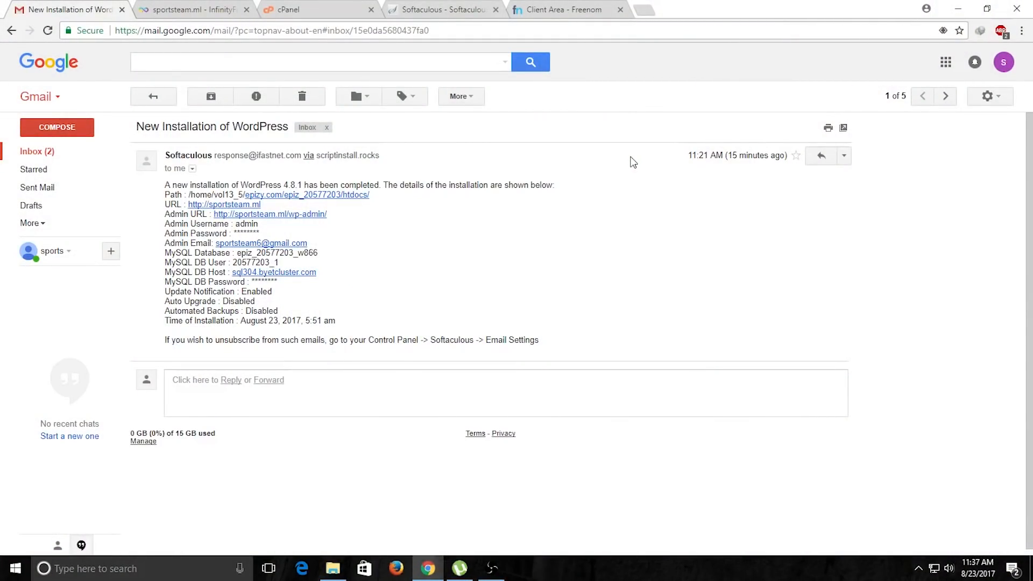
{"action": "mouse_move", "coordinate": [524, 185]}
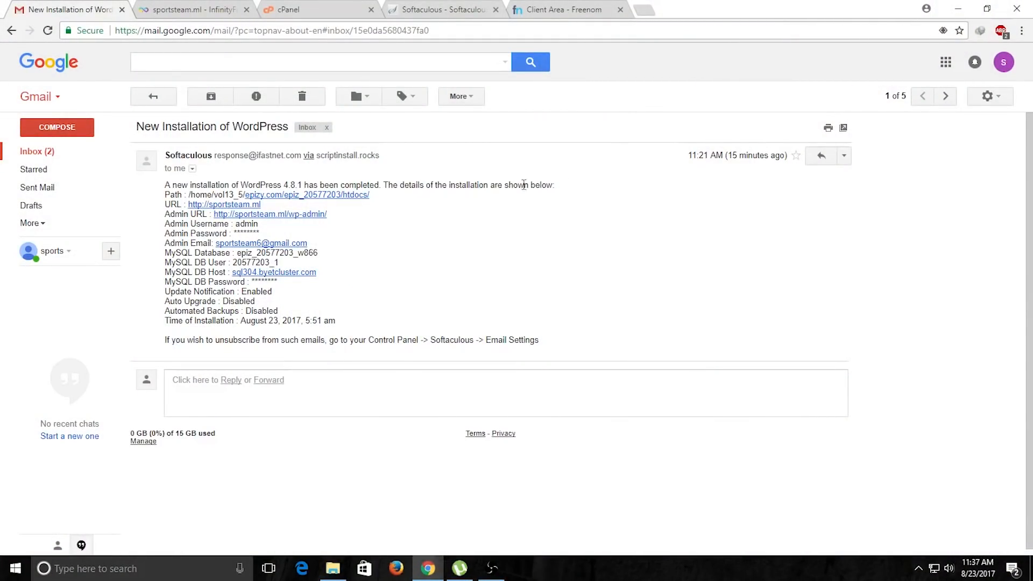
{"action": "mouse_move", "coordinate": [290, 222]}
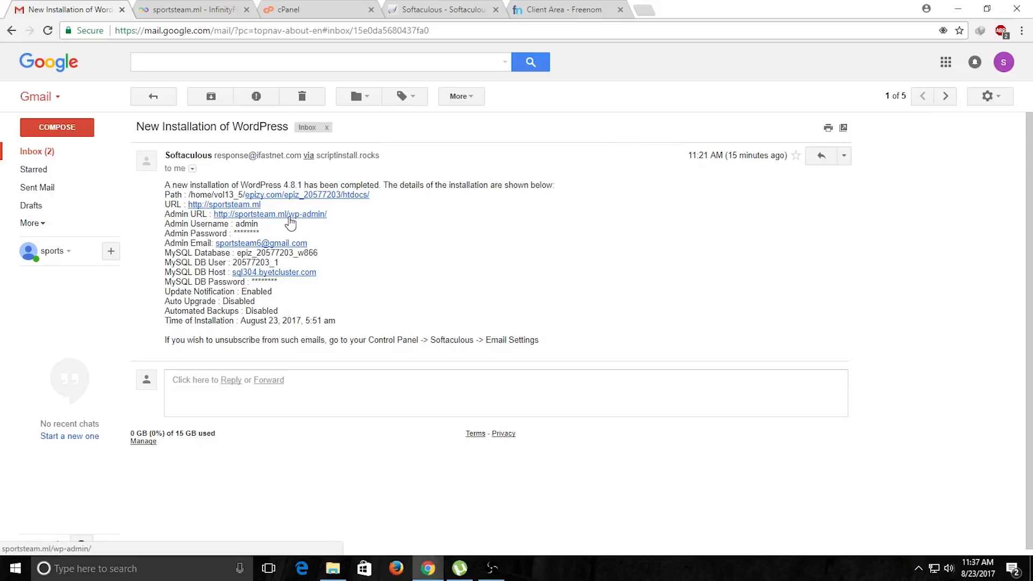
Open the admin URL in a new tab and log into WordPress as 'admin'
{"action": "right_click", "coordinate": [290, 219]}
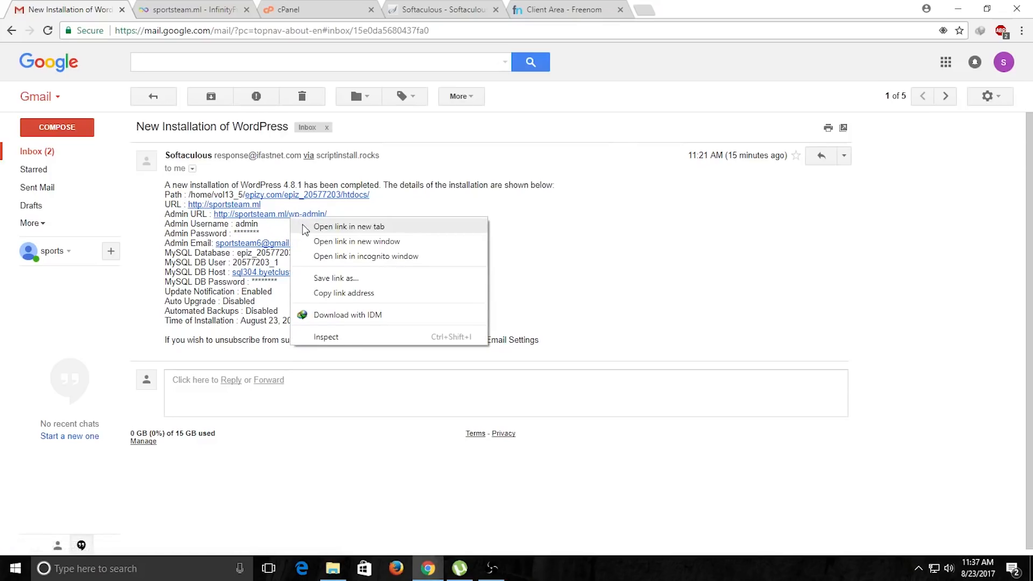
{"action": "left_click", "coordinate": [350, 227]}
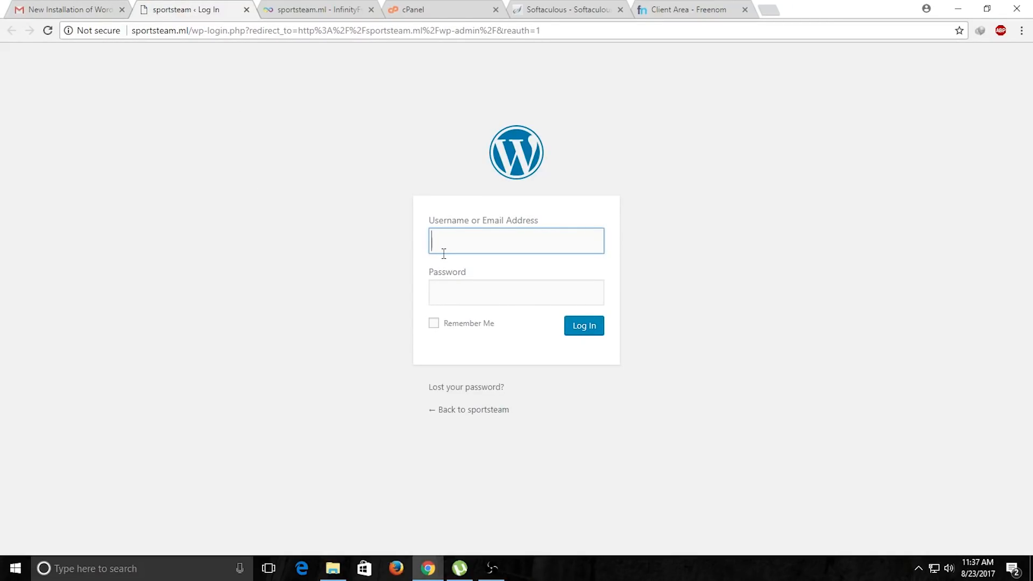
{"action": "type", "text": "admin"}
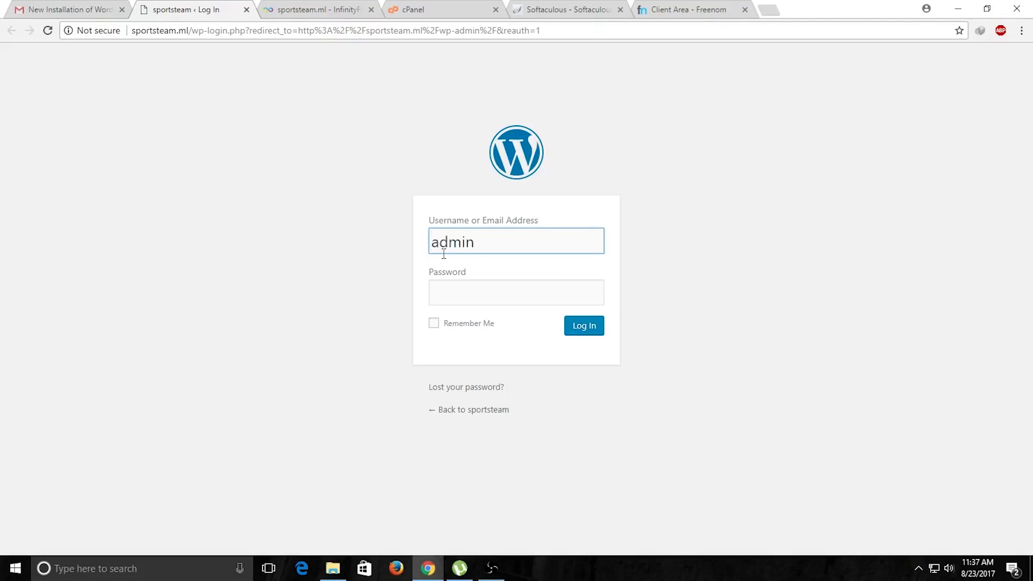
{"action": "left_click", "coordinate": [583, 325]}
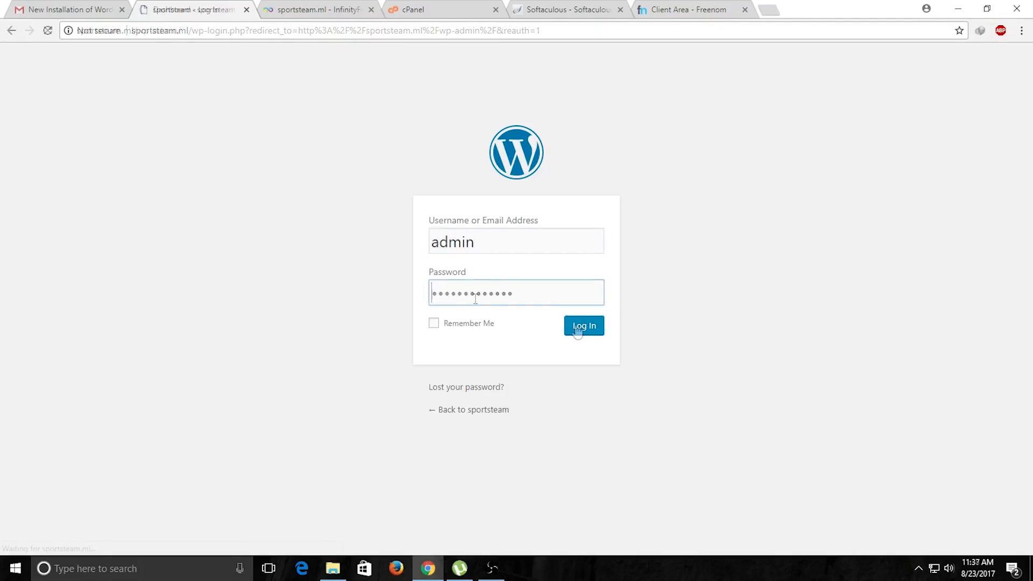
{"action": "left_click", "coordinate": [584, 325]}
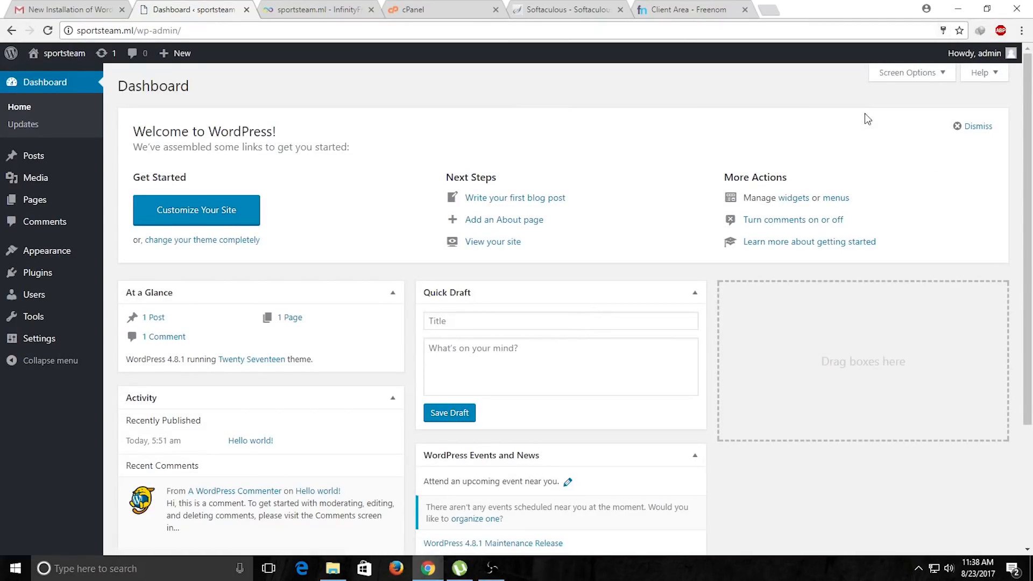
{"action": "mouse_move", "coordinate": [94, 235]}
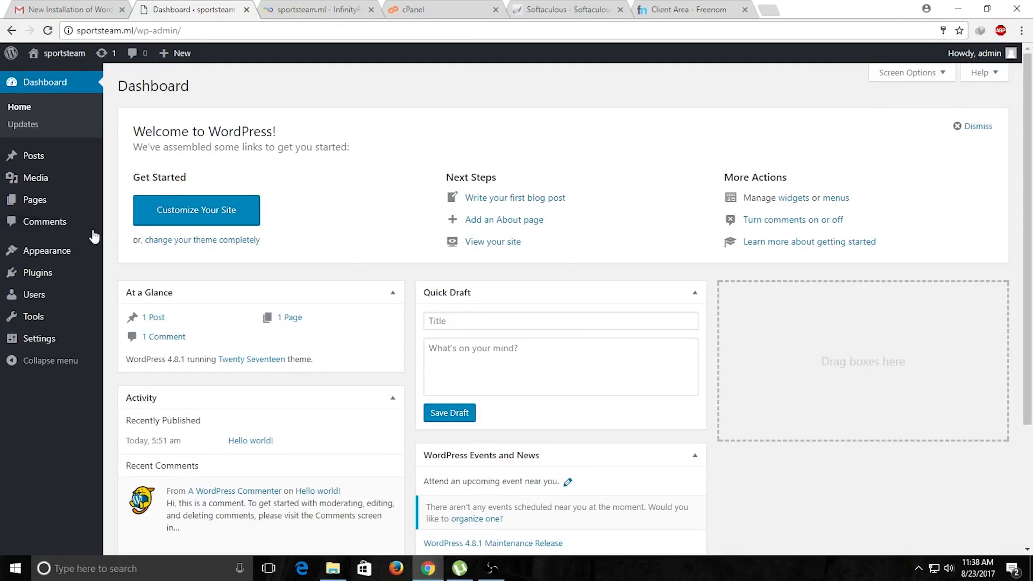
{"action": "mouse_move", "coordinate": [33, 178]}
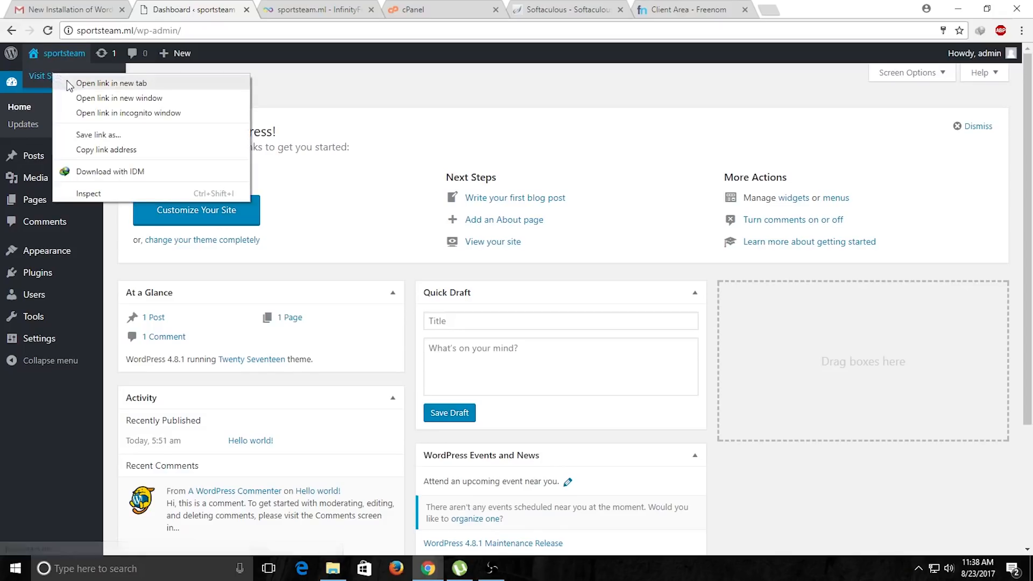
{"action": "left_click", "coordinate": [110, 83]}
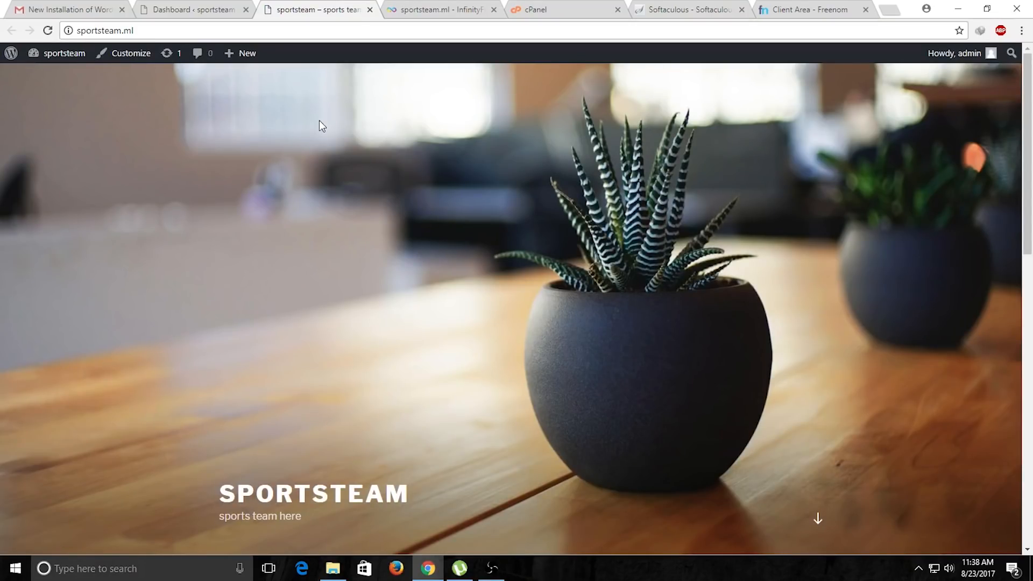
{"action": "scroll", "scroll_direction": "down", "scroll_amount": 3}
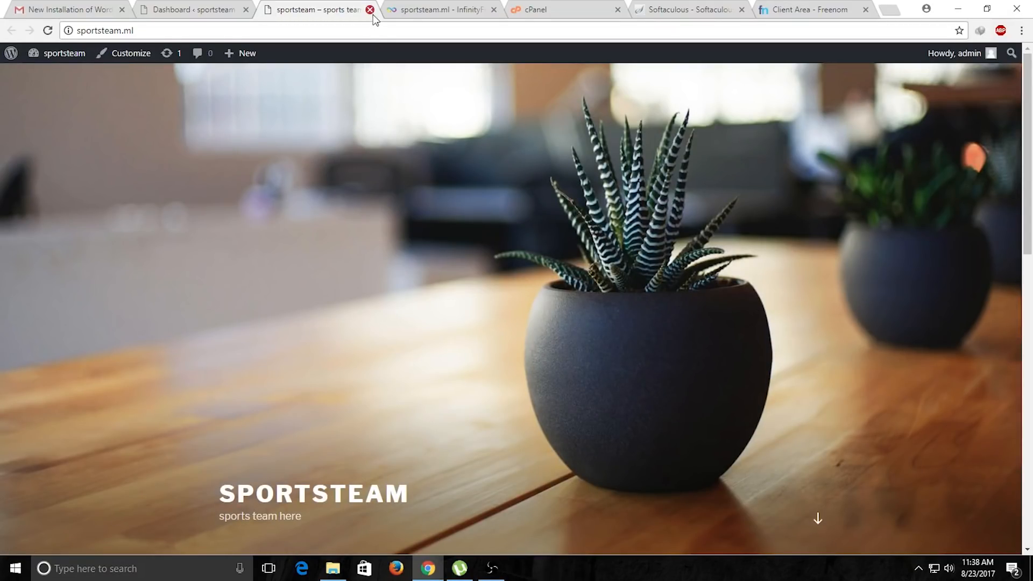
{"action": "left_click", "coordinate": [369, 10]}
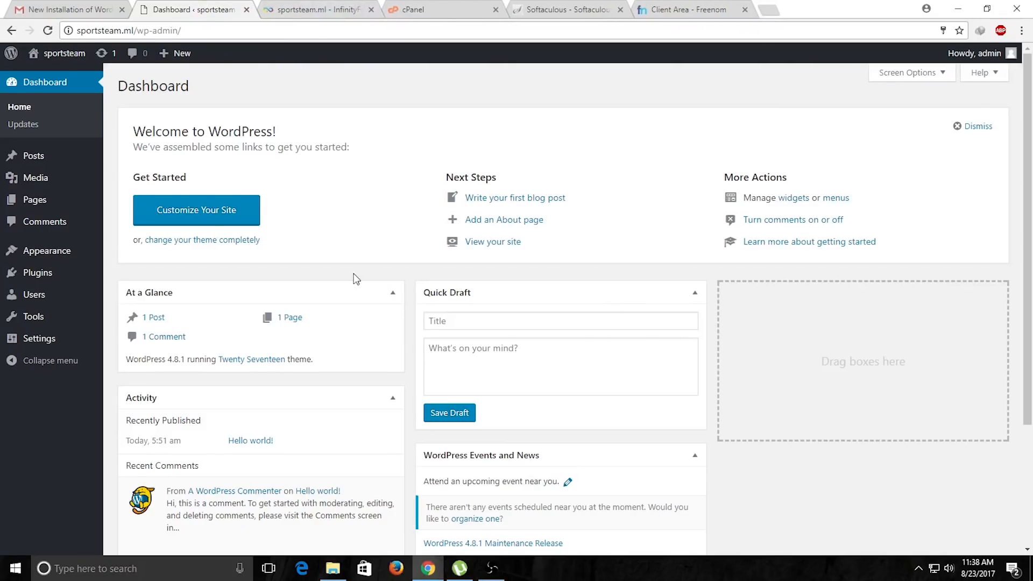